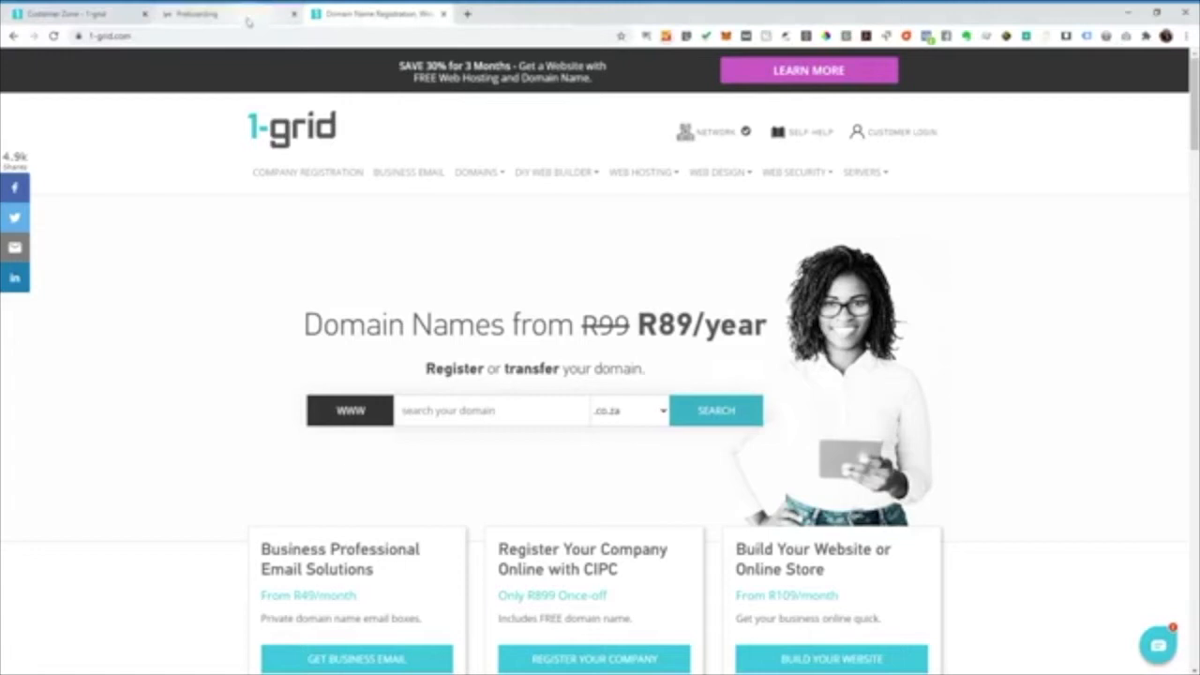
- Bring up the website setup wizard from the Preboarding tab in Chrome
click(194, 13)
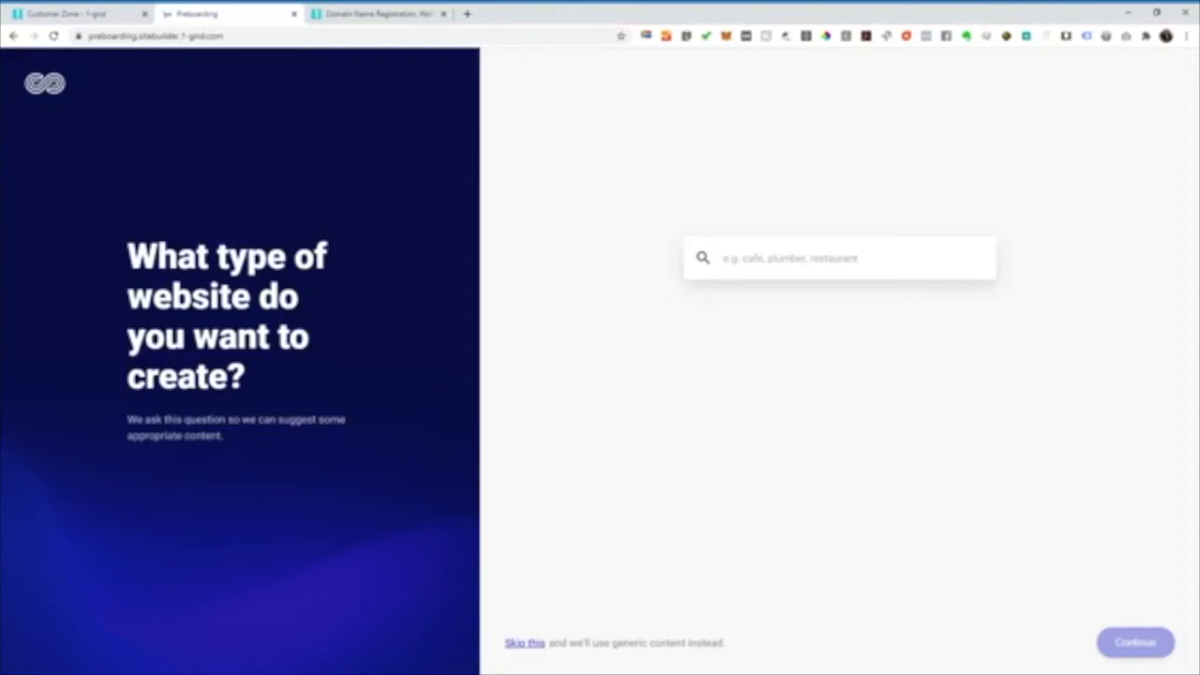
- Choose barbershop as the website type and keep 'Your Business Name' as the site name
text(Ba)
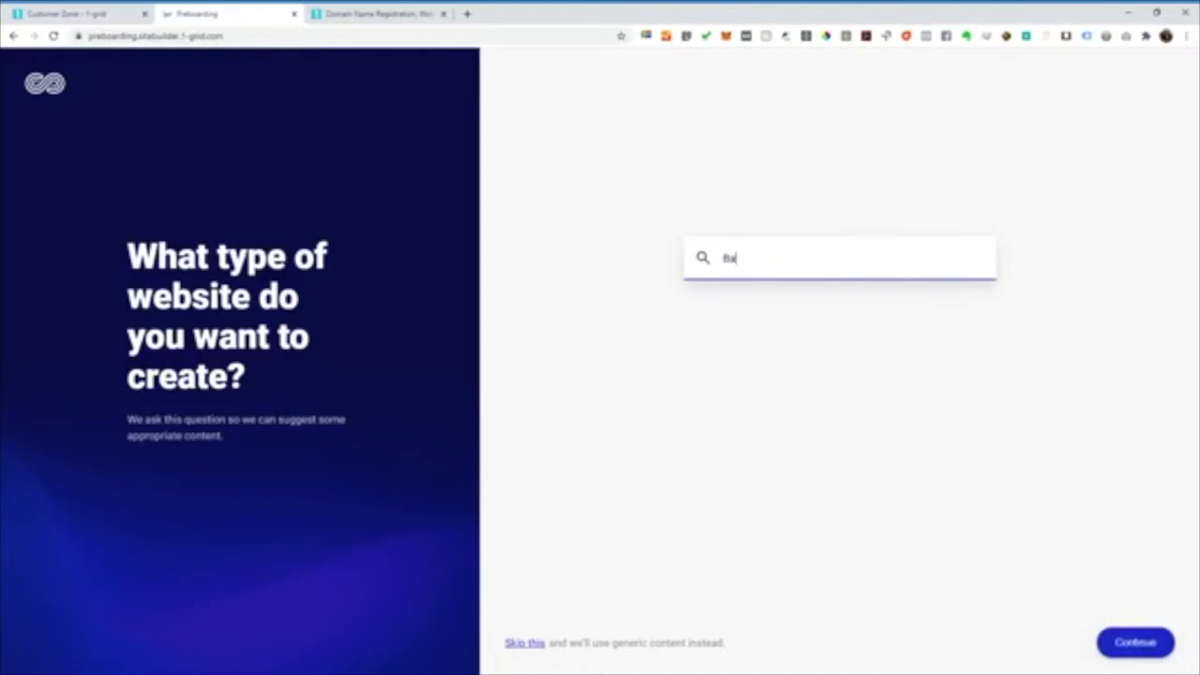
click(1135, 642)
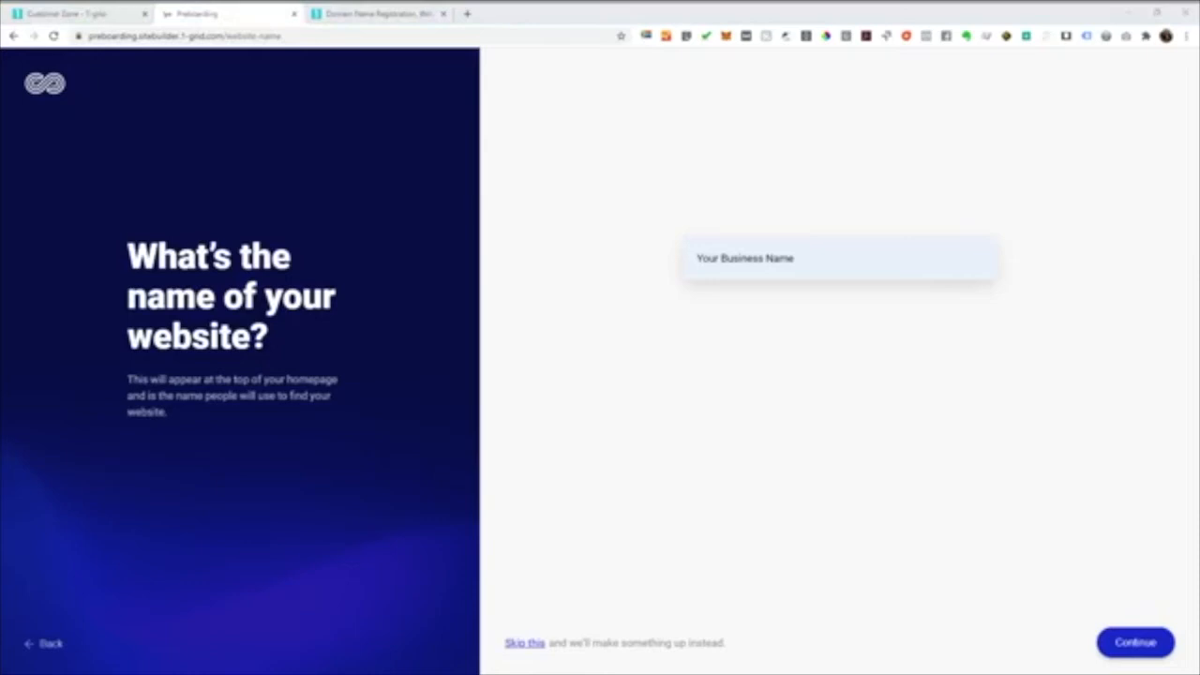
click(1134, 642)
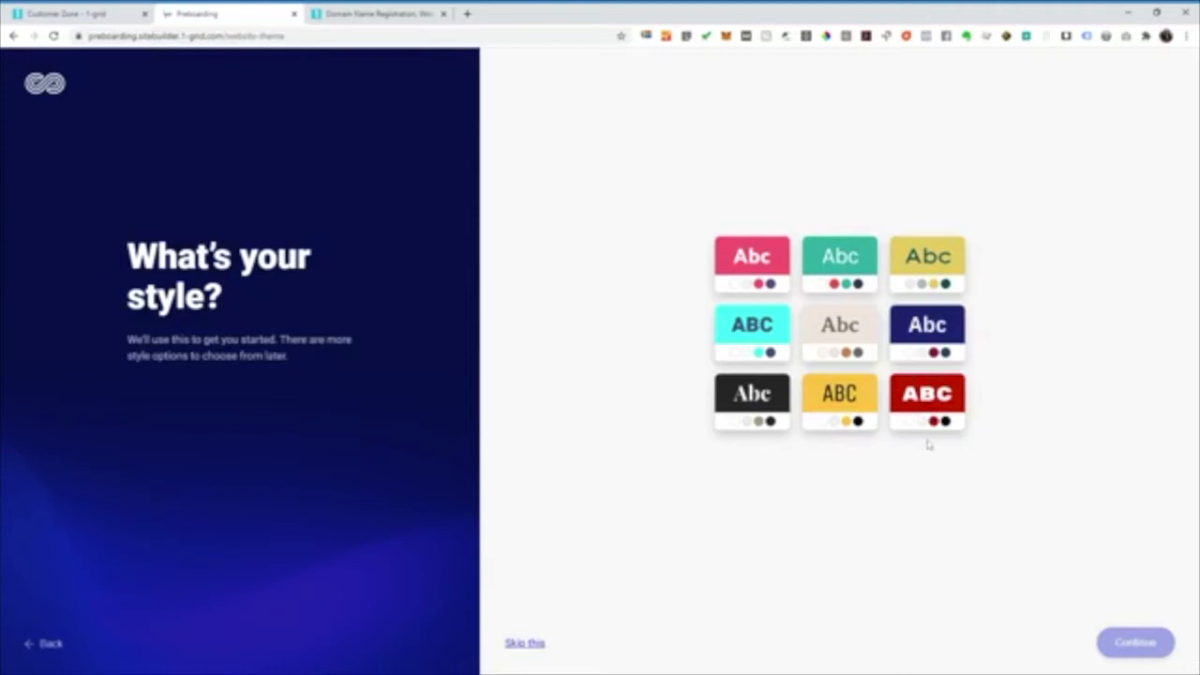
- Choose the red and black ABC style and confirm it
click(927, 403)
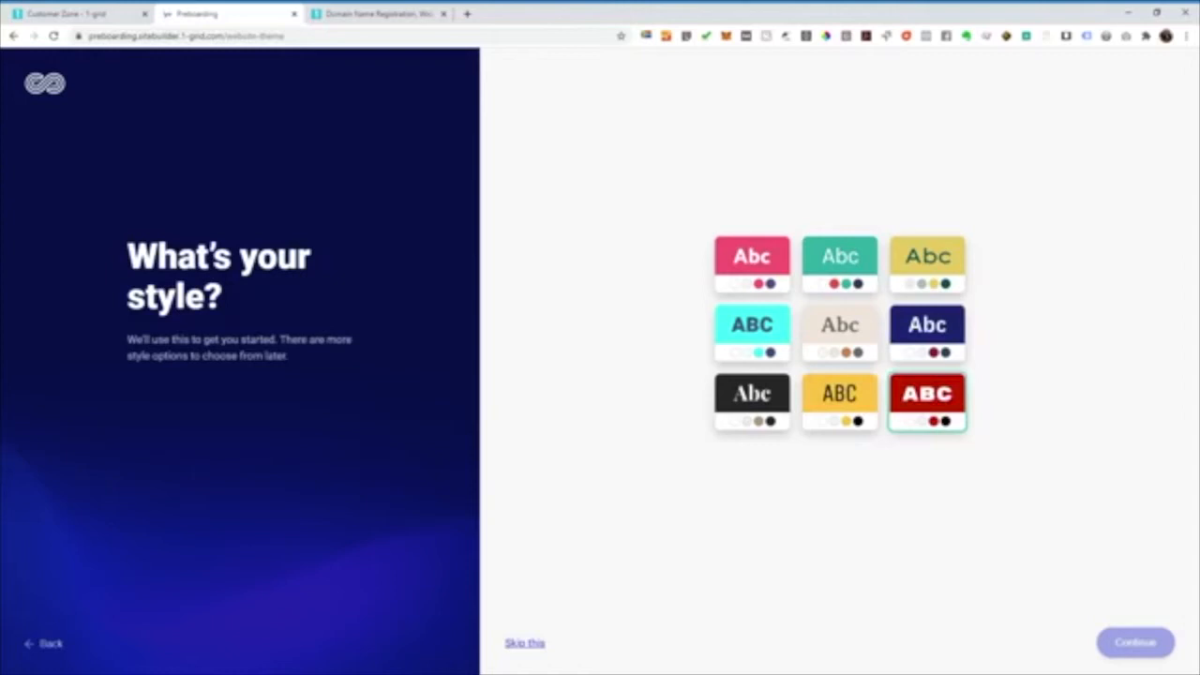
click(1134, 643)
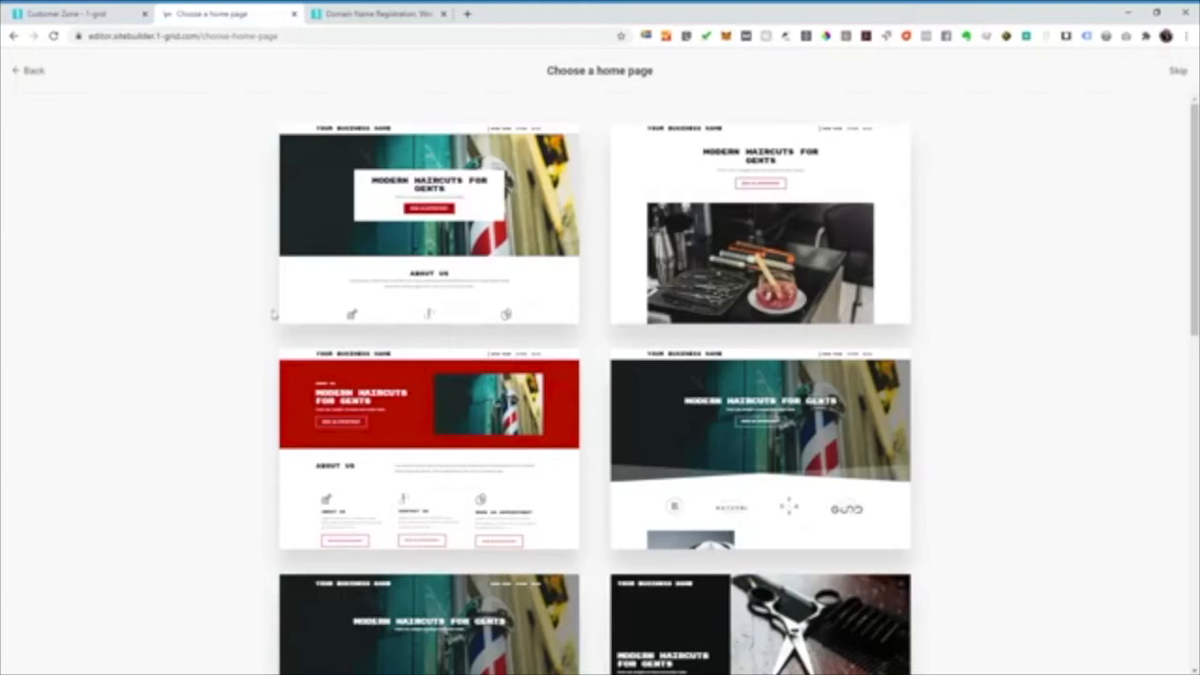
- Browse the home page templates and preview the barber-pole template with the logo strip
scroll(down, 3)
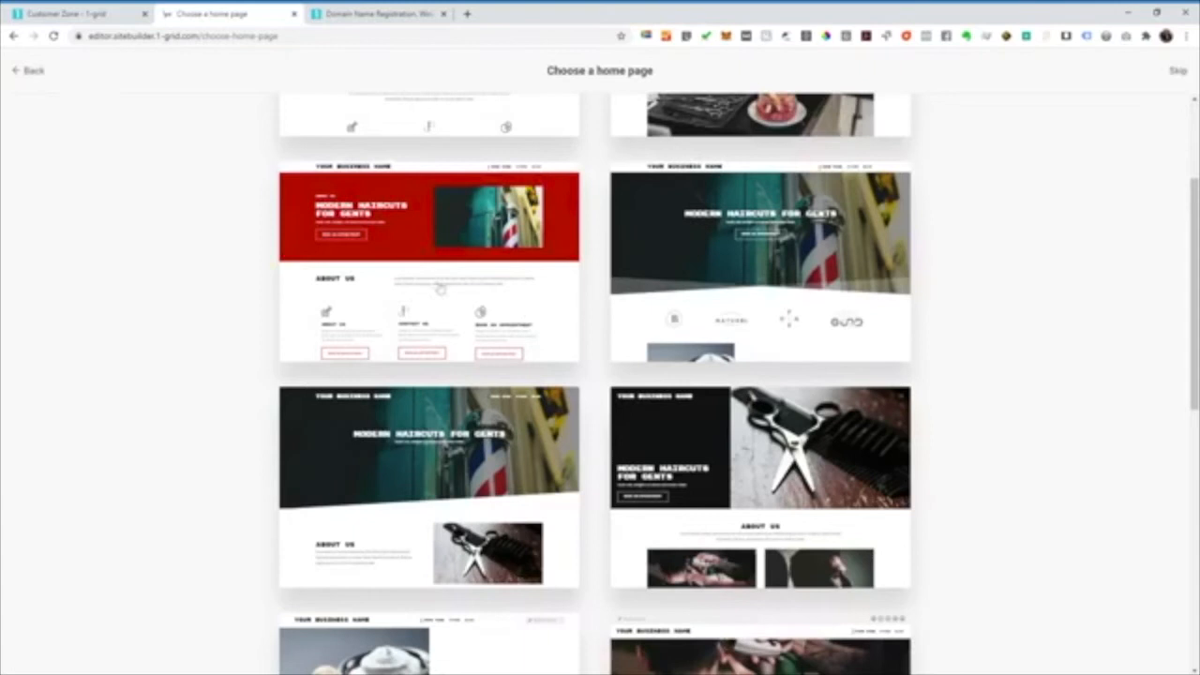
scroll(down, 3)
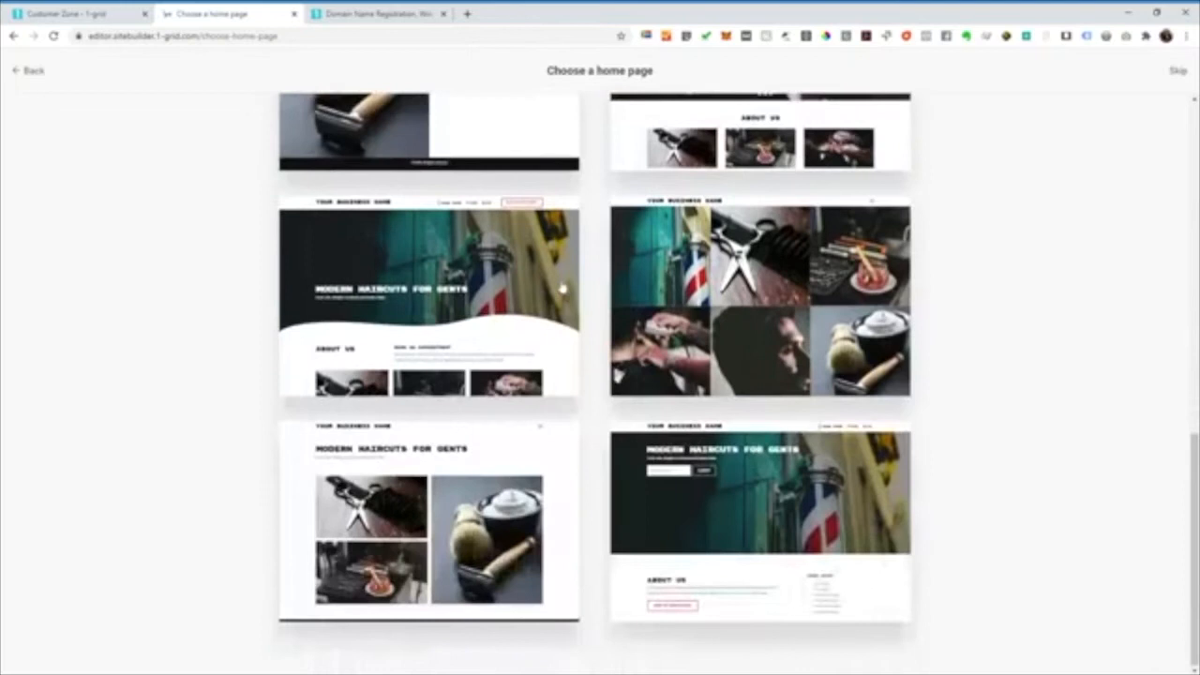
scroll(down, 3)
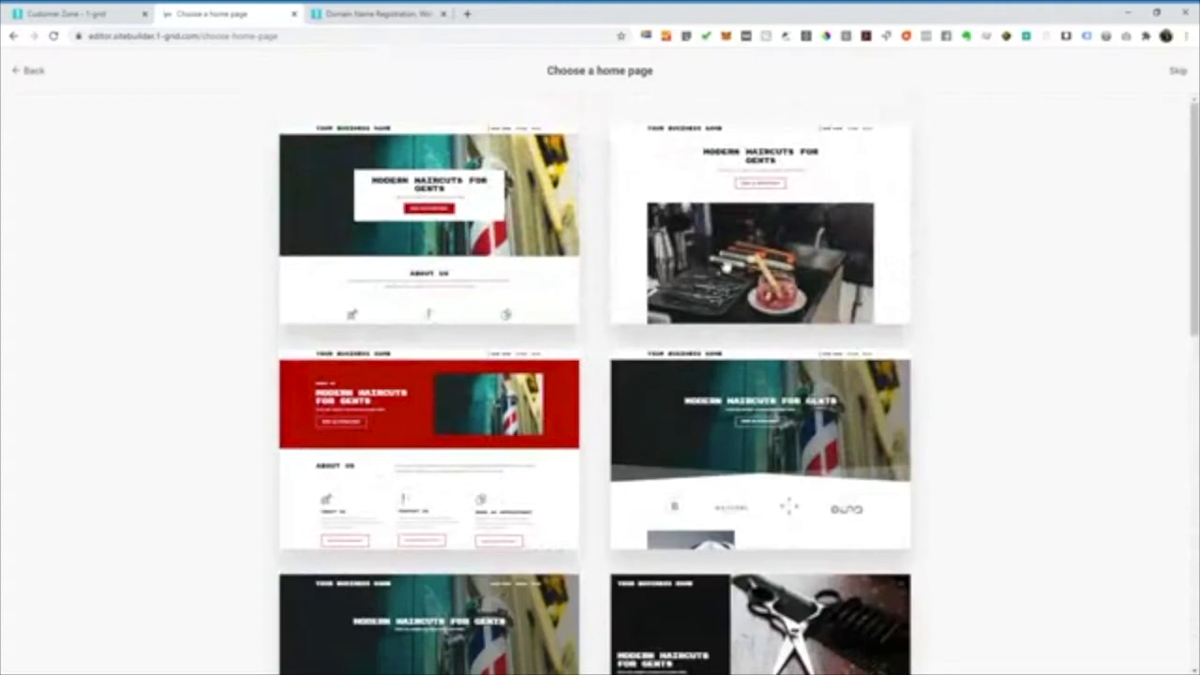
click(428, 225)
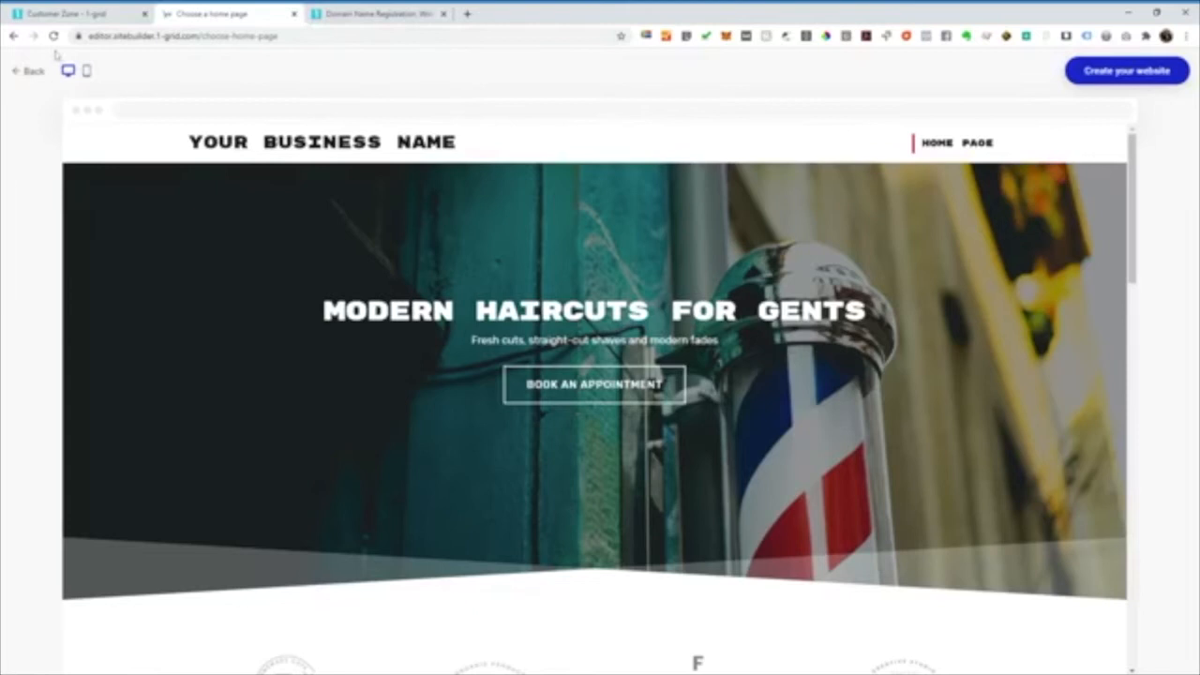
- Check the template in mobile and desktop previews, then create the website from it
scroll(down, 3)
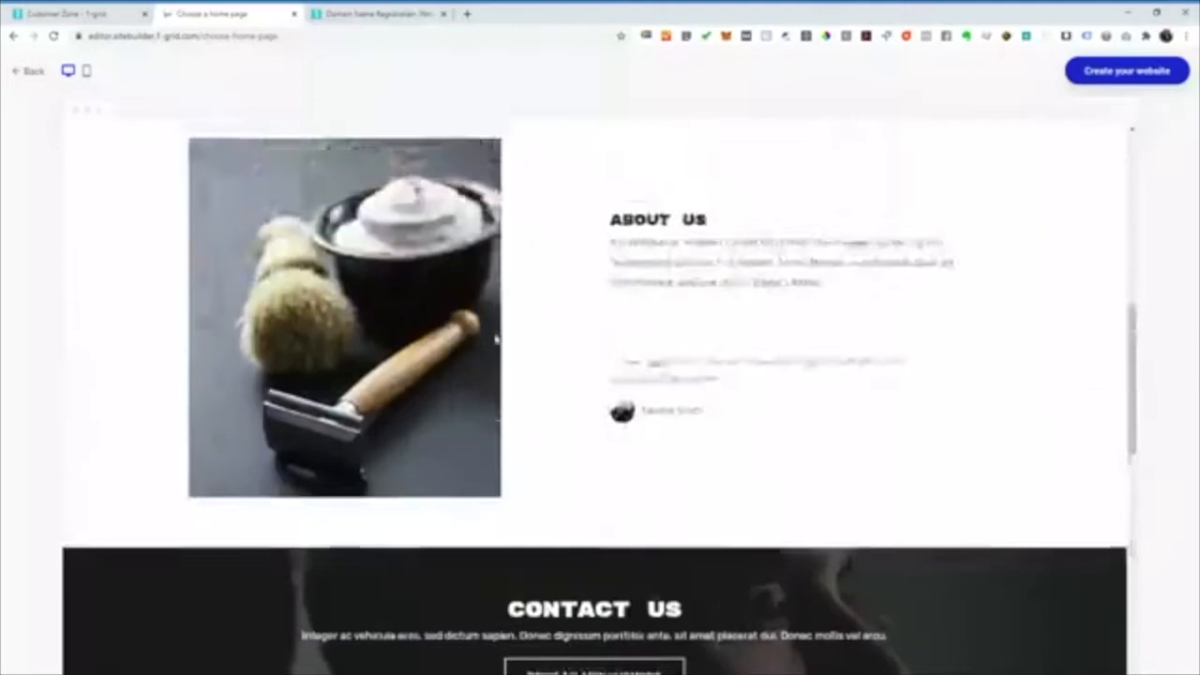
click(86, 71)
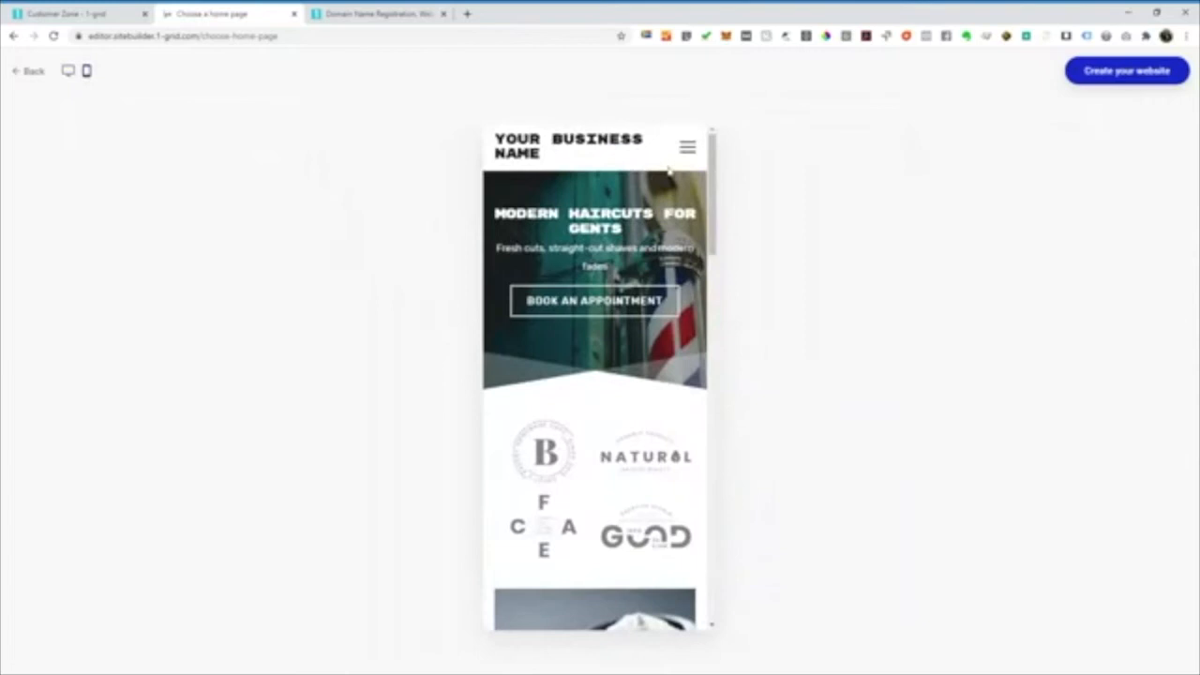
scroll(down, 3)
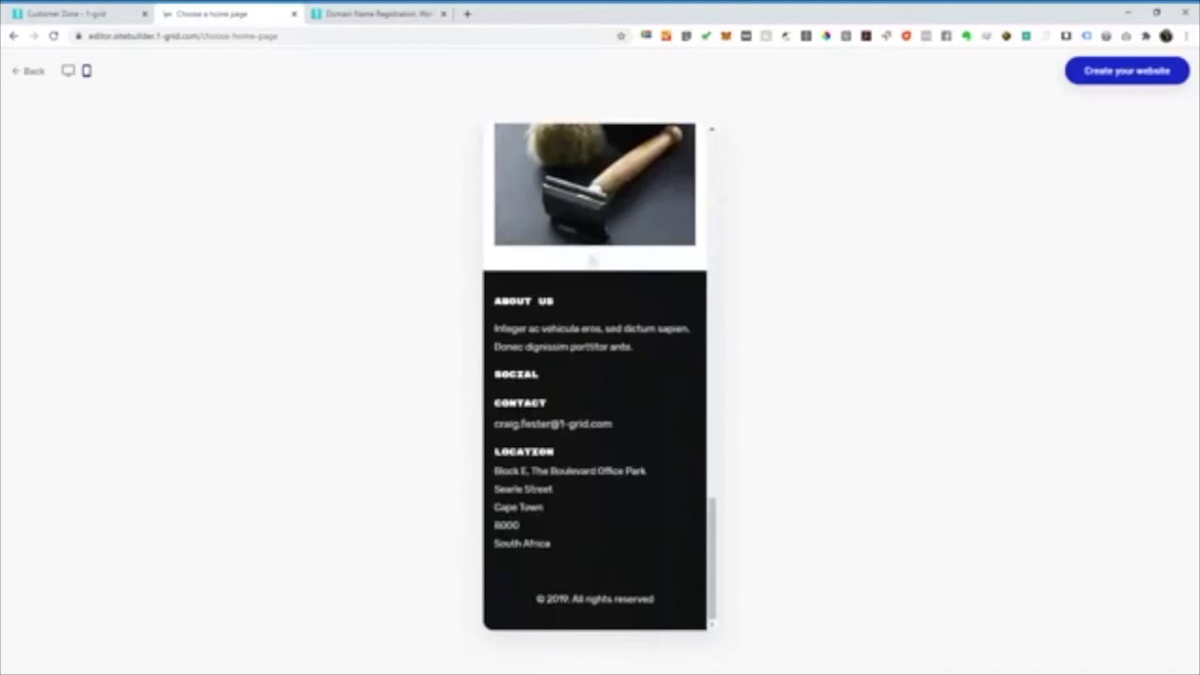
click(68, 71)
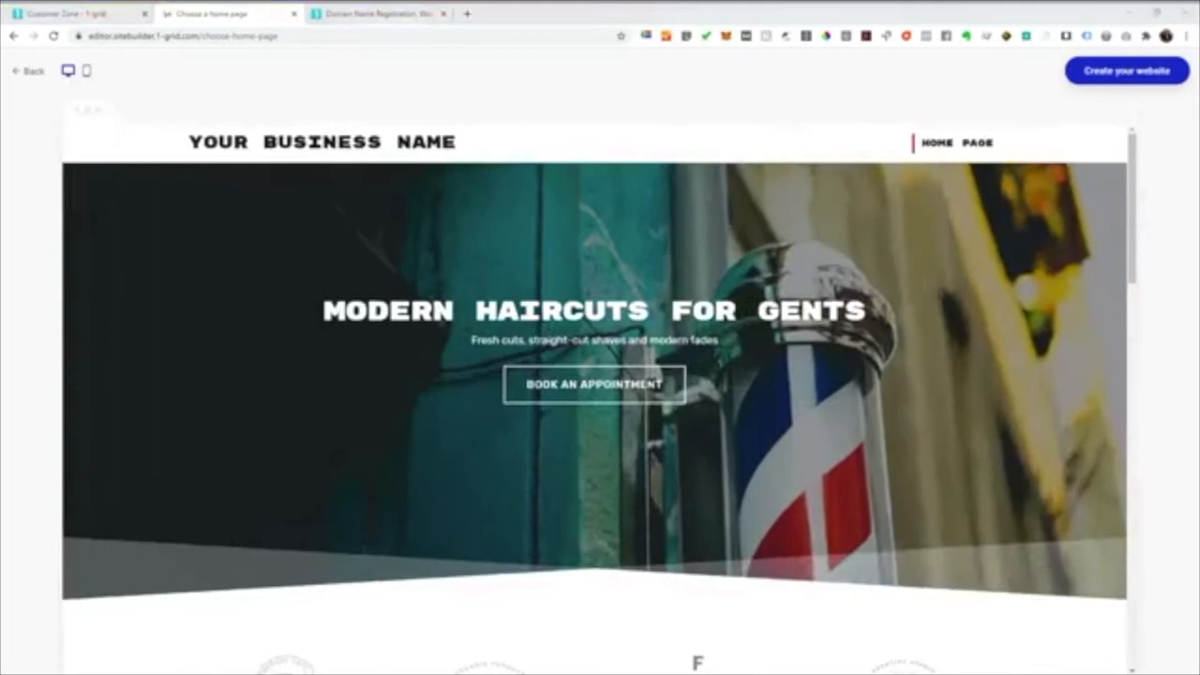
click(1126, 71)
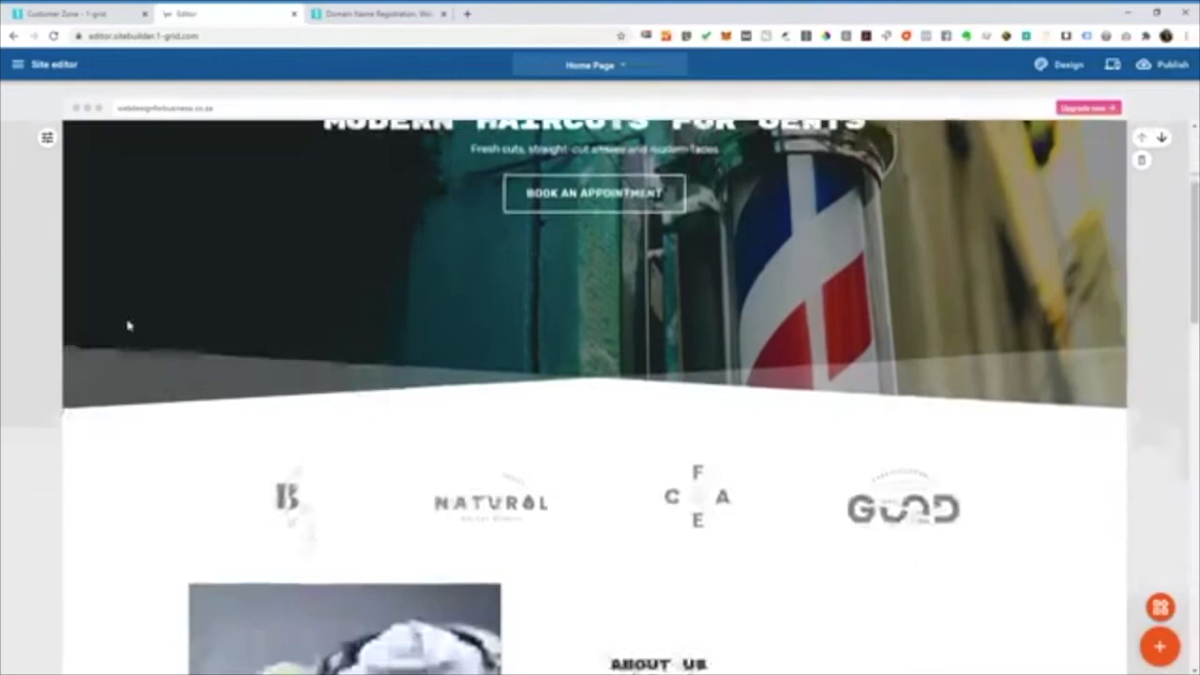
scroll(down, 3)
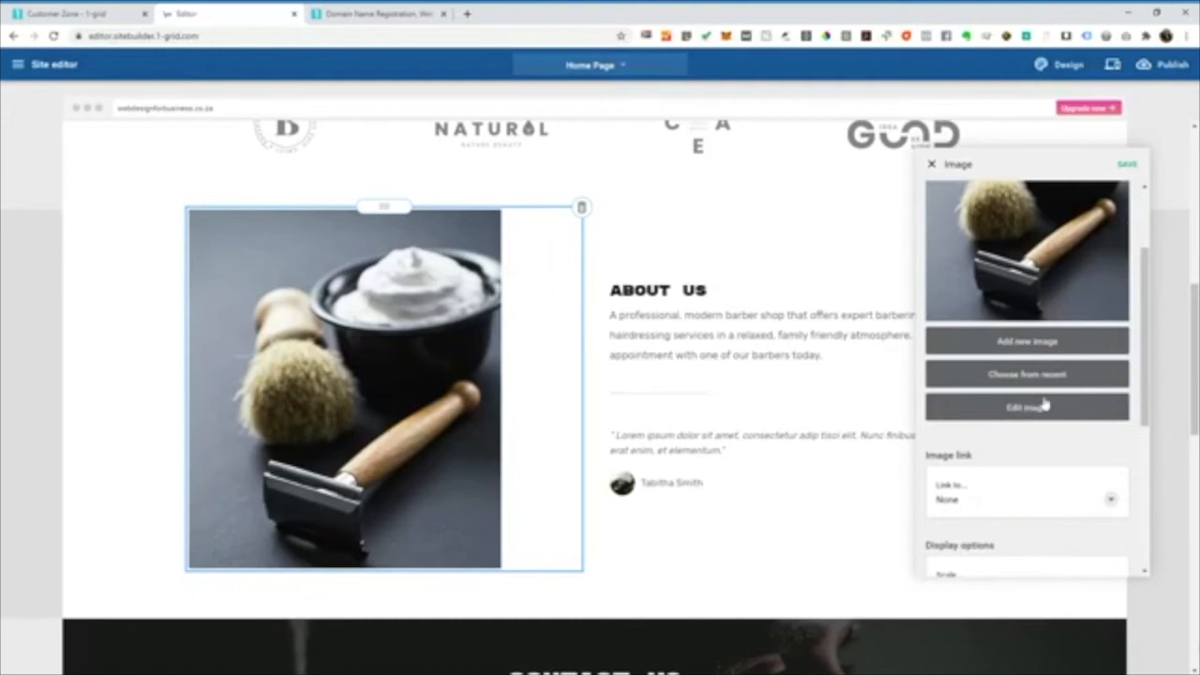
scroll(down, 3)
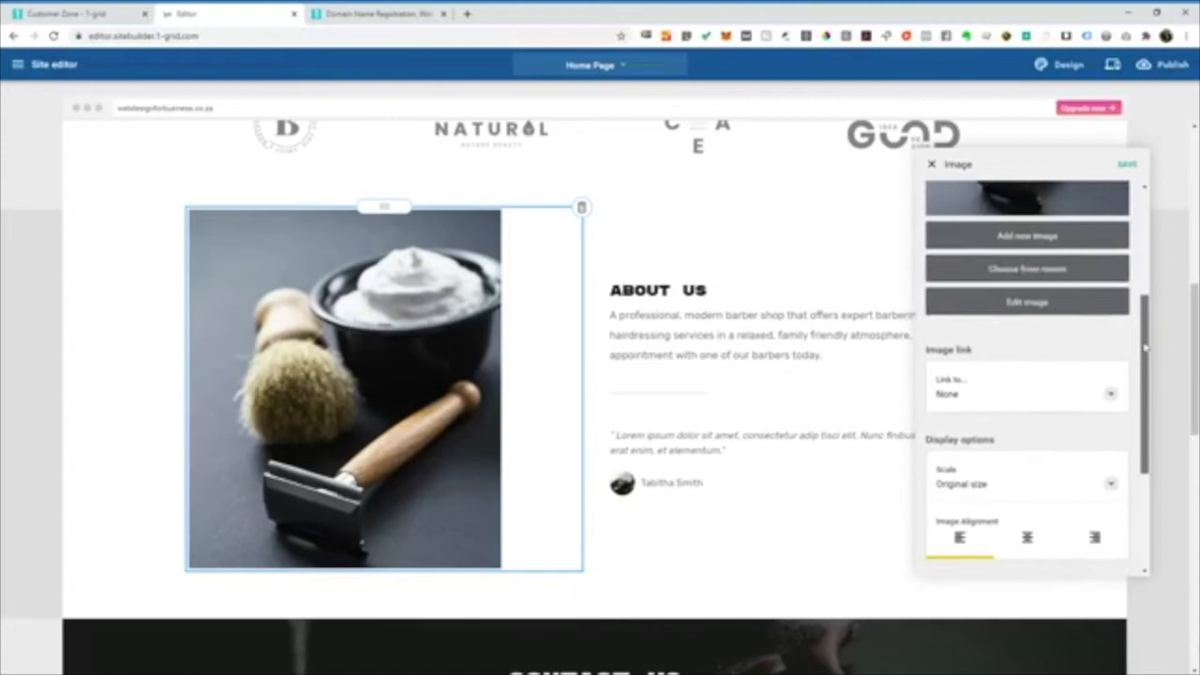
scroll(up, 3)
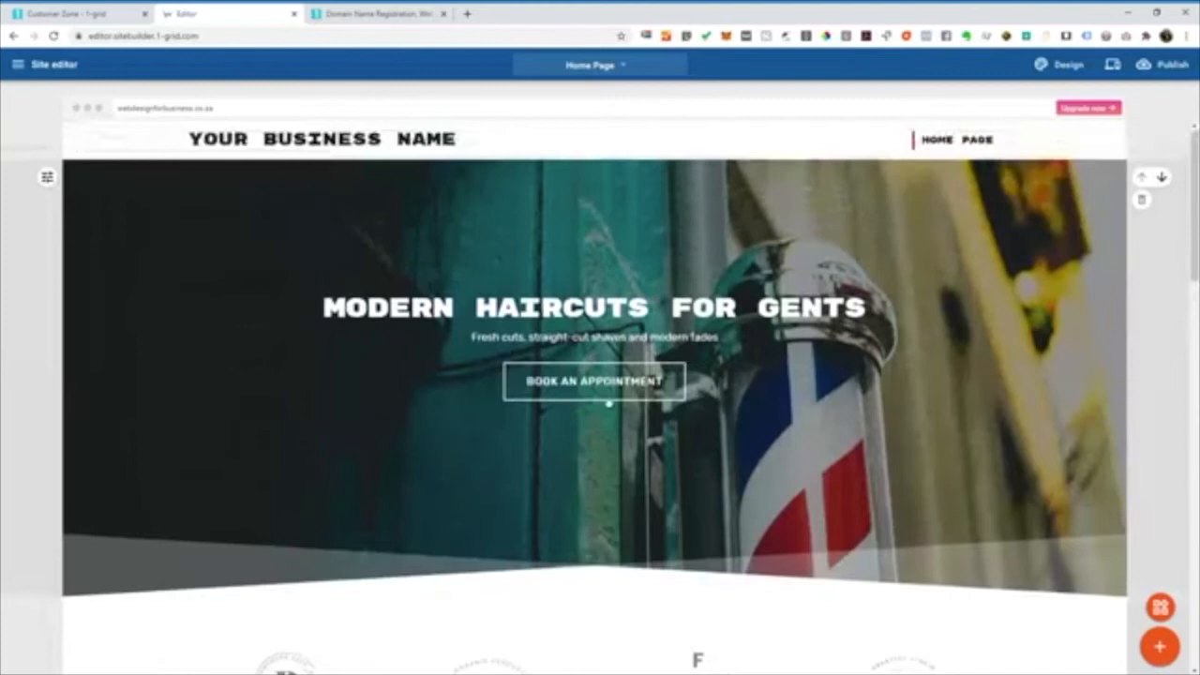
scroll(down, 3)
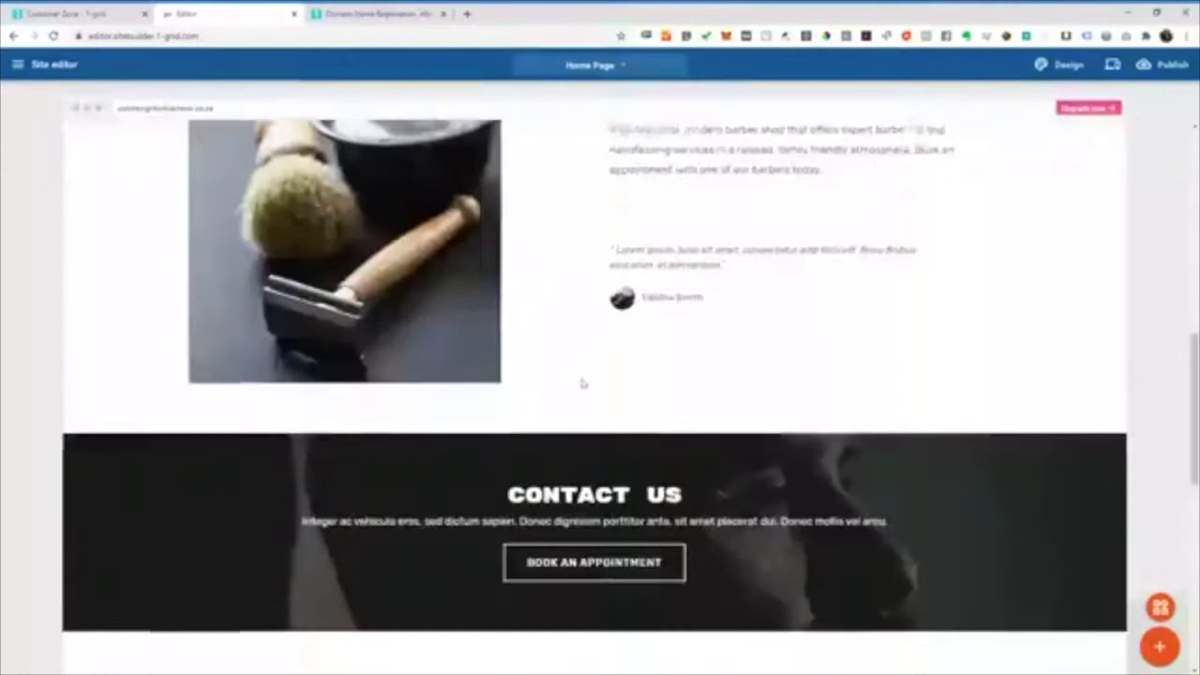
scroll(up, 3)
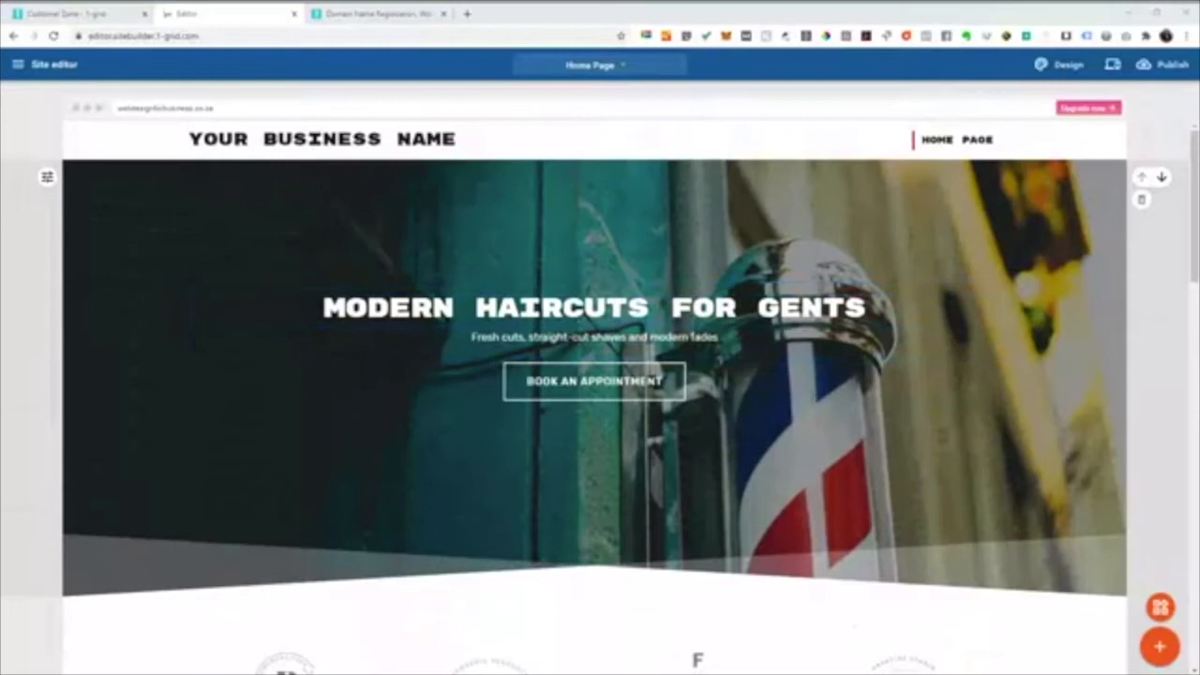
- Publish the site and open it live at webdesignforbusiness.co.za
click(1172, 64)
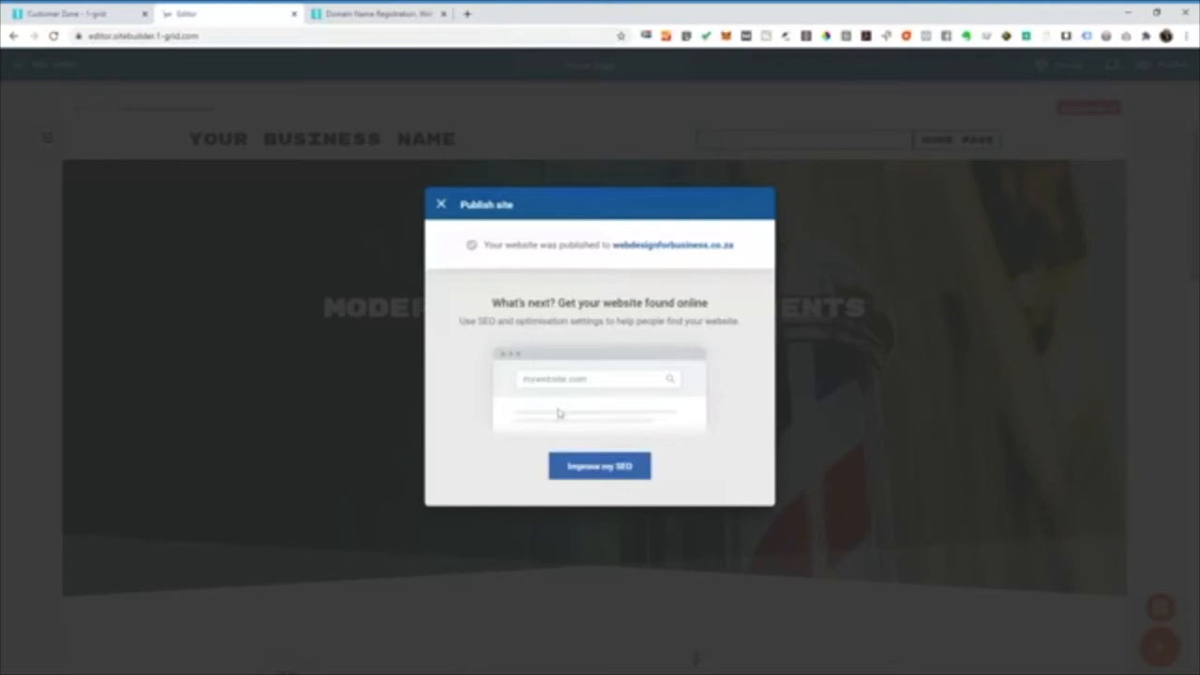
click(467, 13)
text(webdesignforbusiness.co.za)
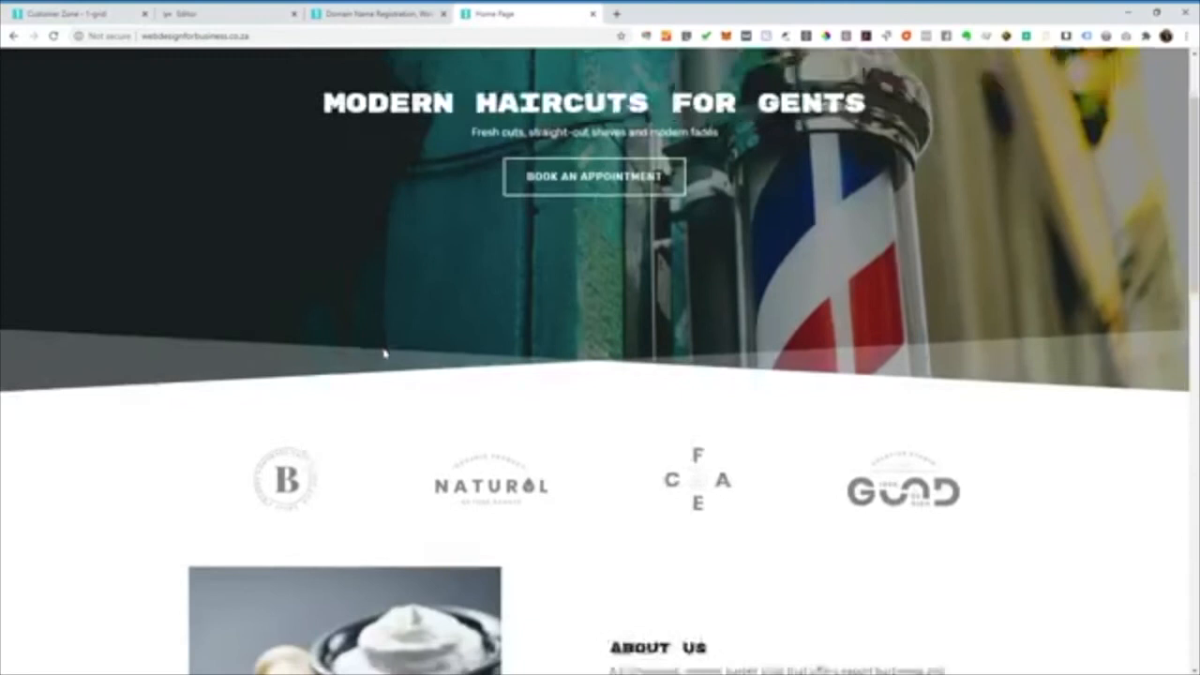
- Scroll through the live home page, then return to the Editor tab
scroll(up, 3)
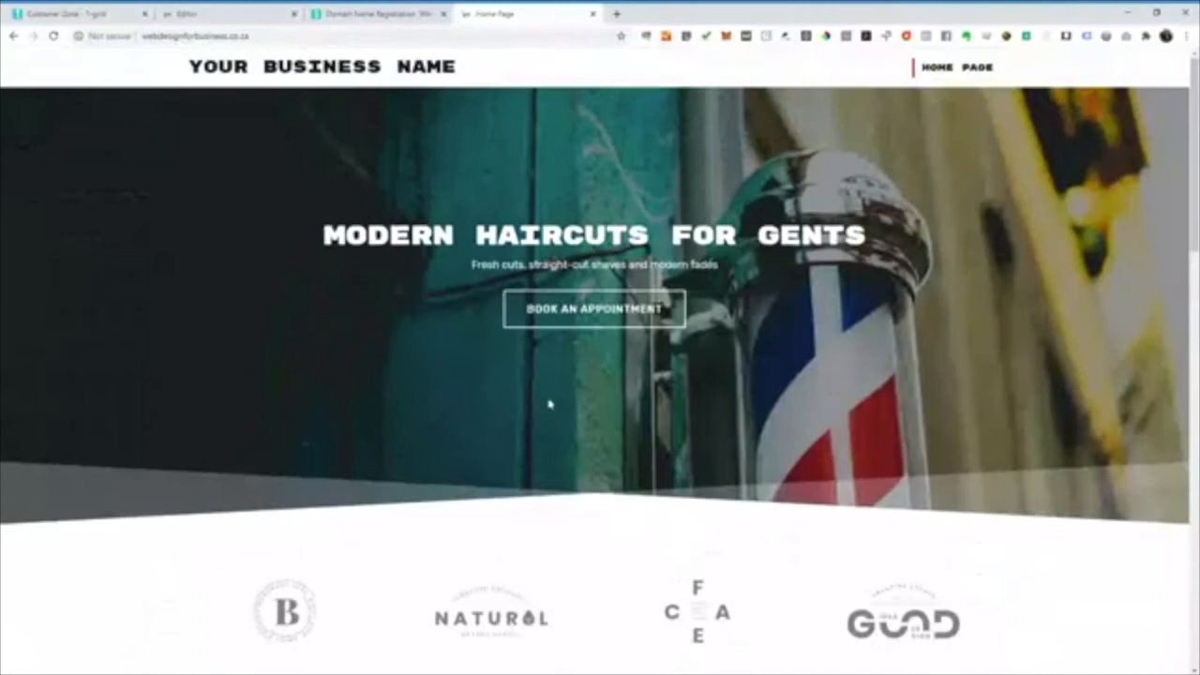
click(66, 14)
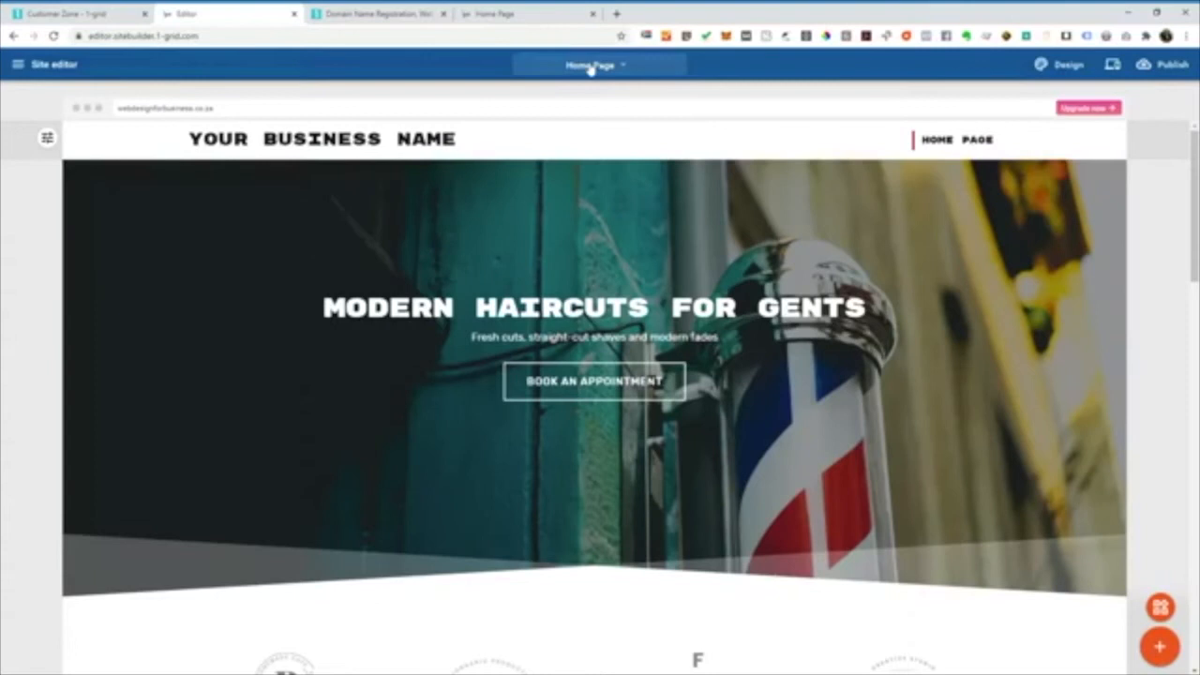
- Add a Contact Us page from the pages list and start editing its content
click(590, 64)
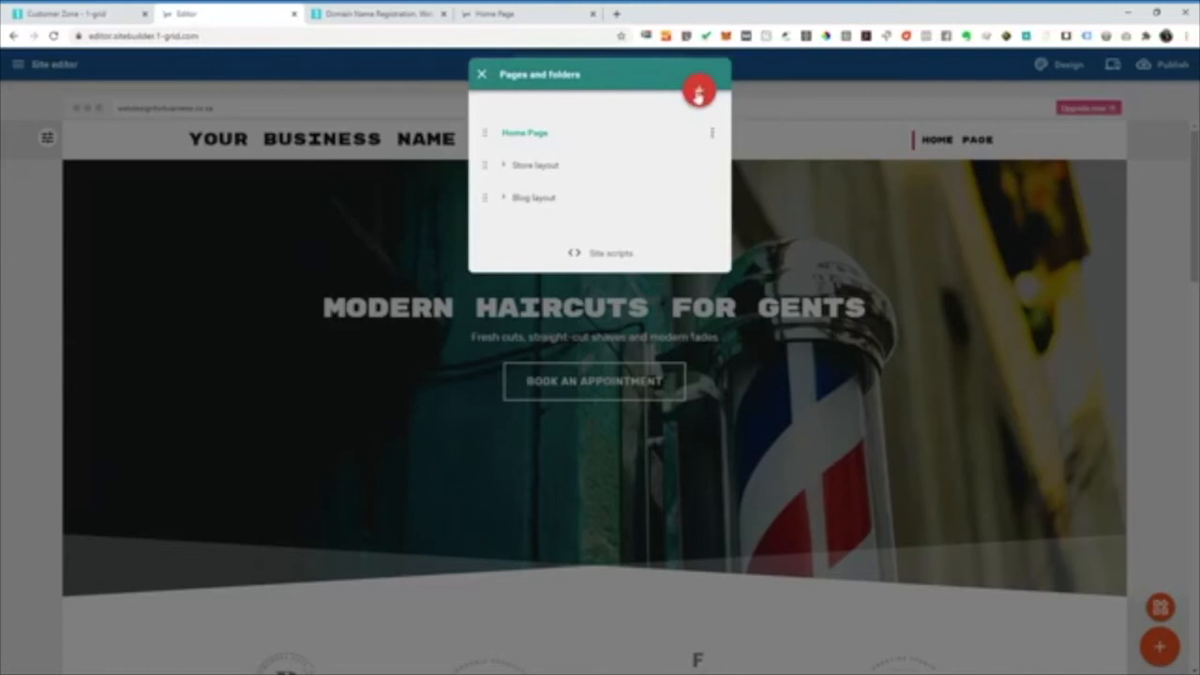
click(481, 74)
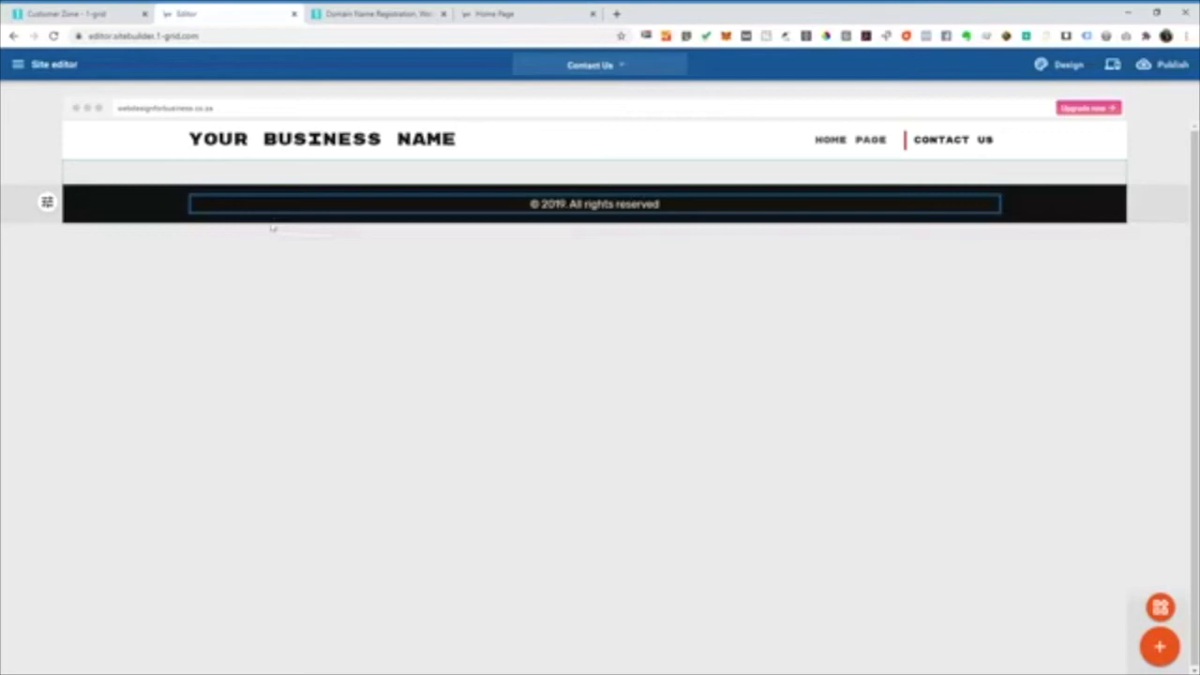
click(322, 139)
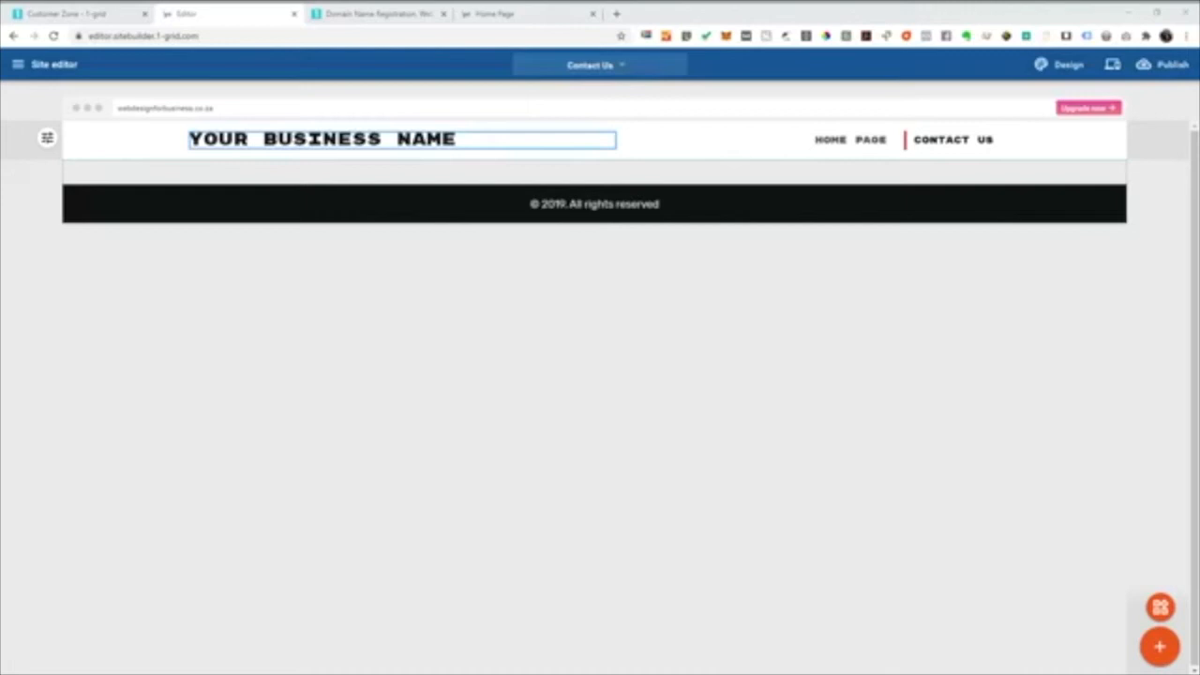
click(1159, 646)
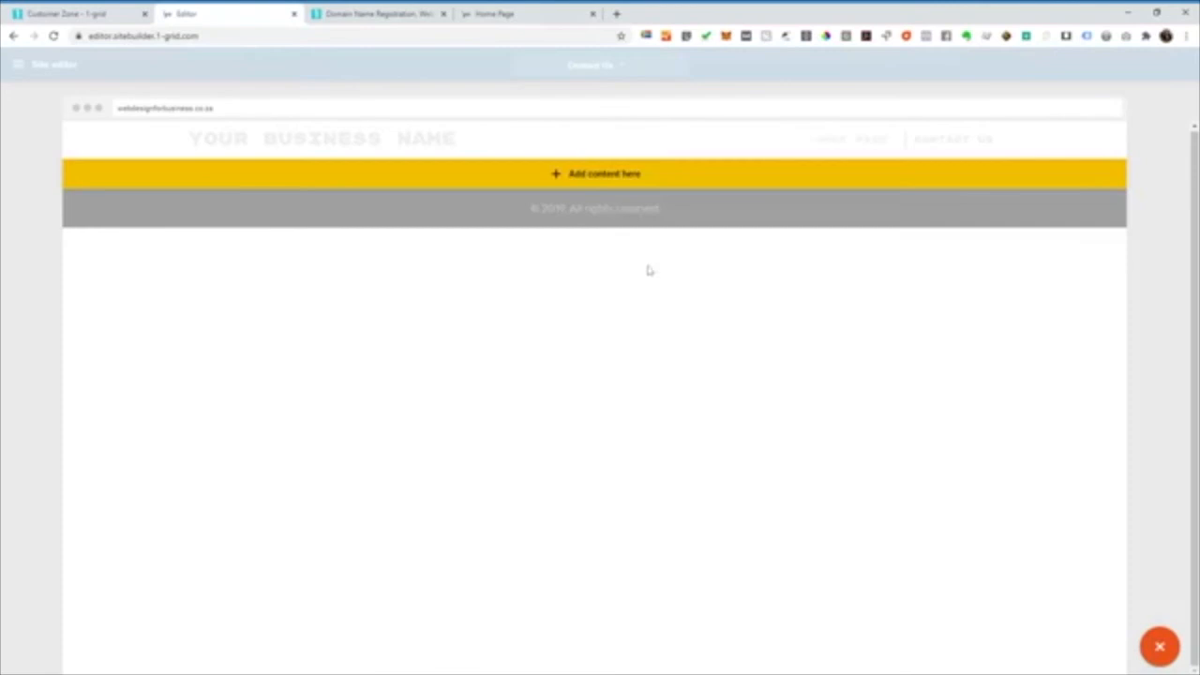
- Add the Contact block with an email form beside address, email and telephone details
click(595, 174)
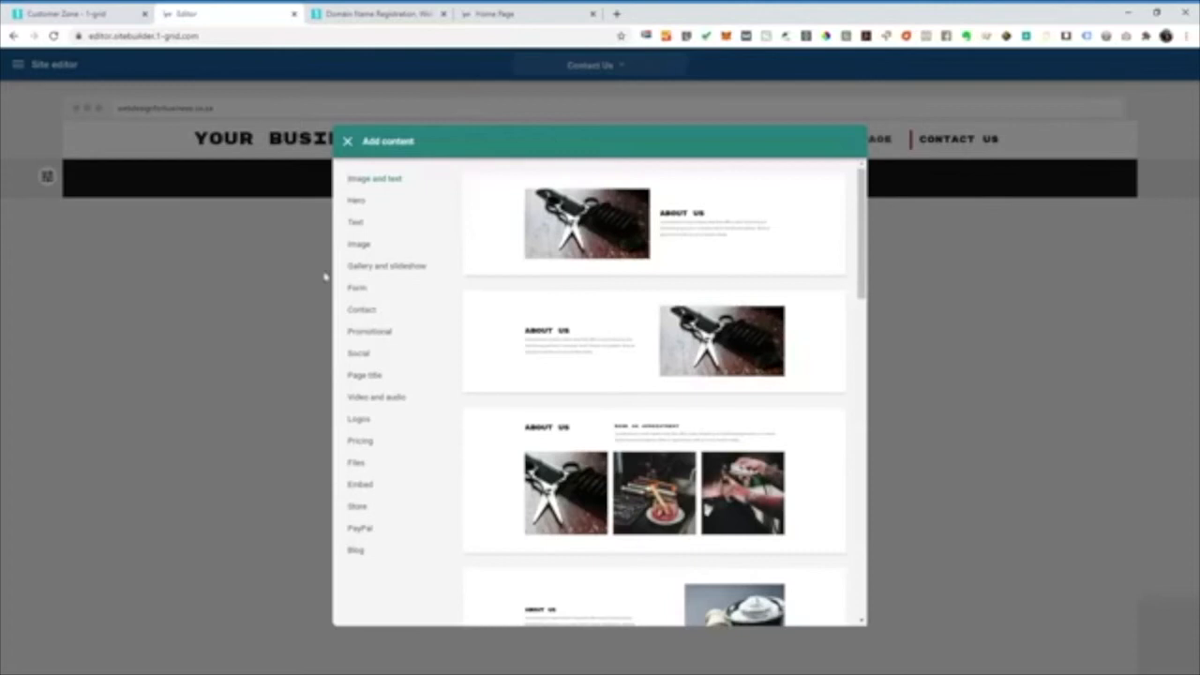
click(362, 309)
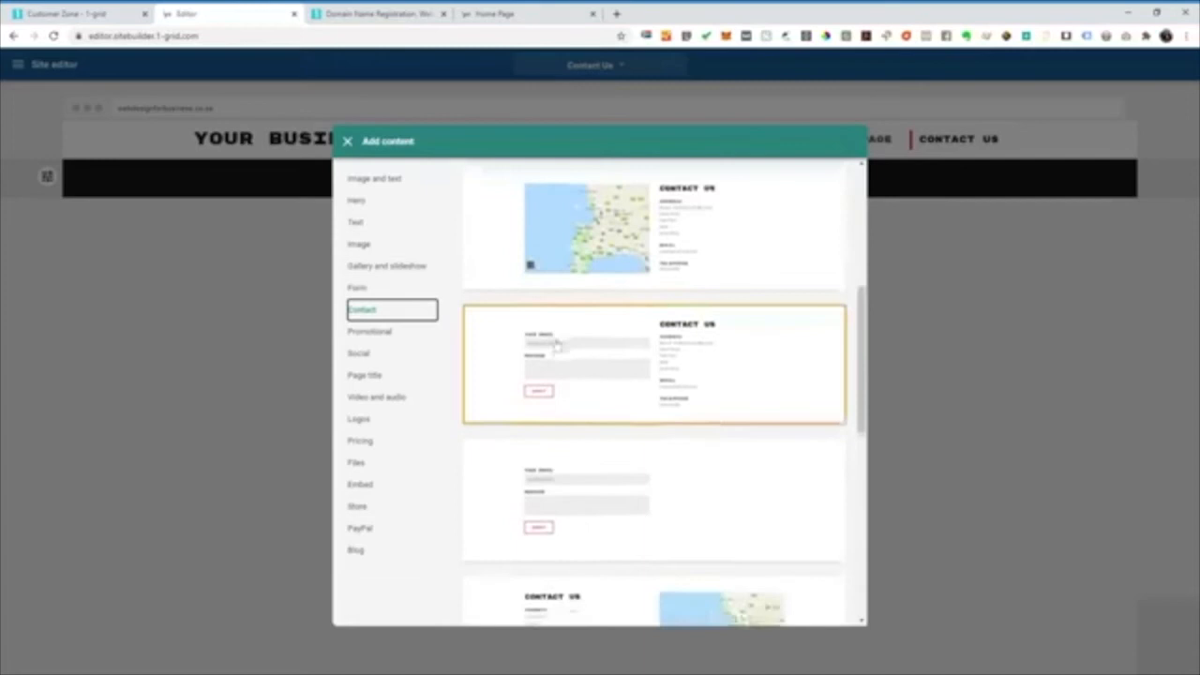
scroll(down, 3)
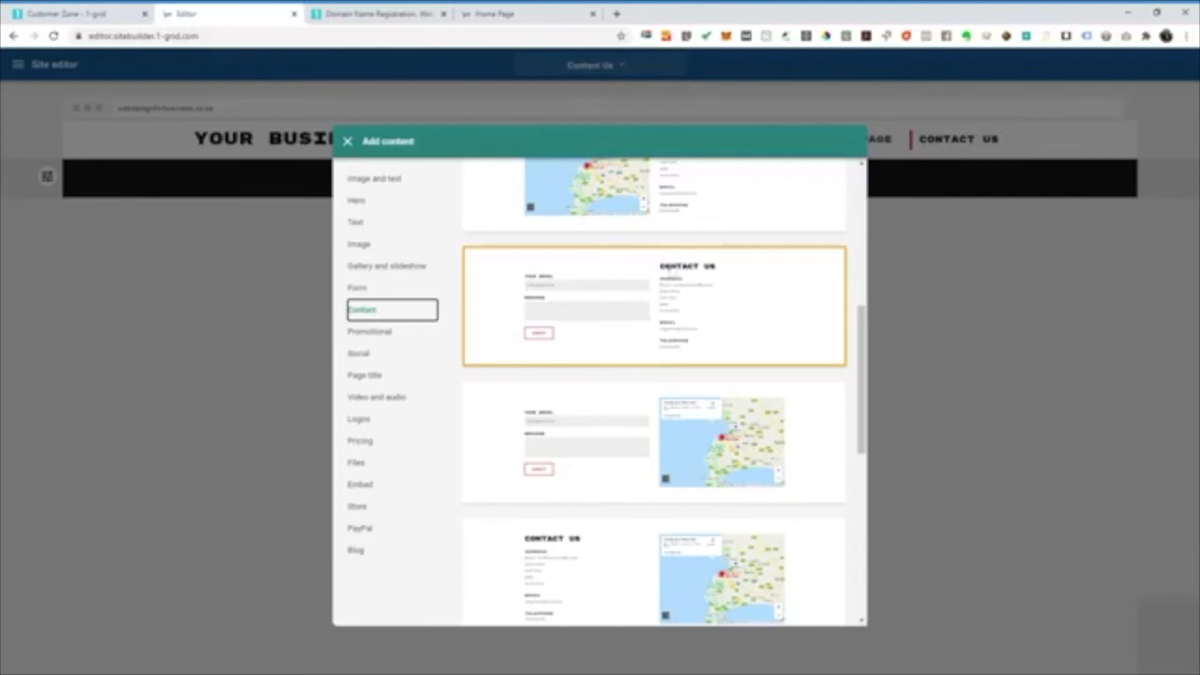
click(654, 304)
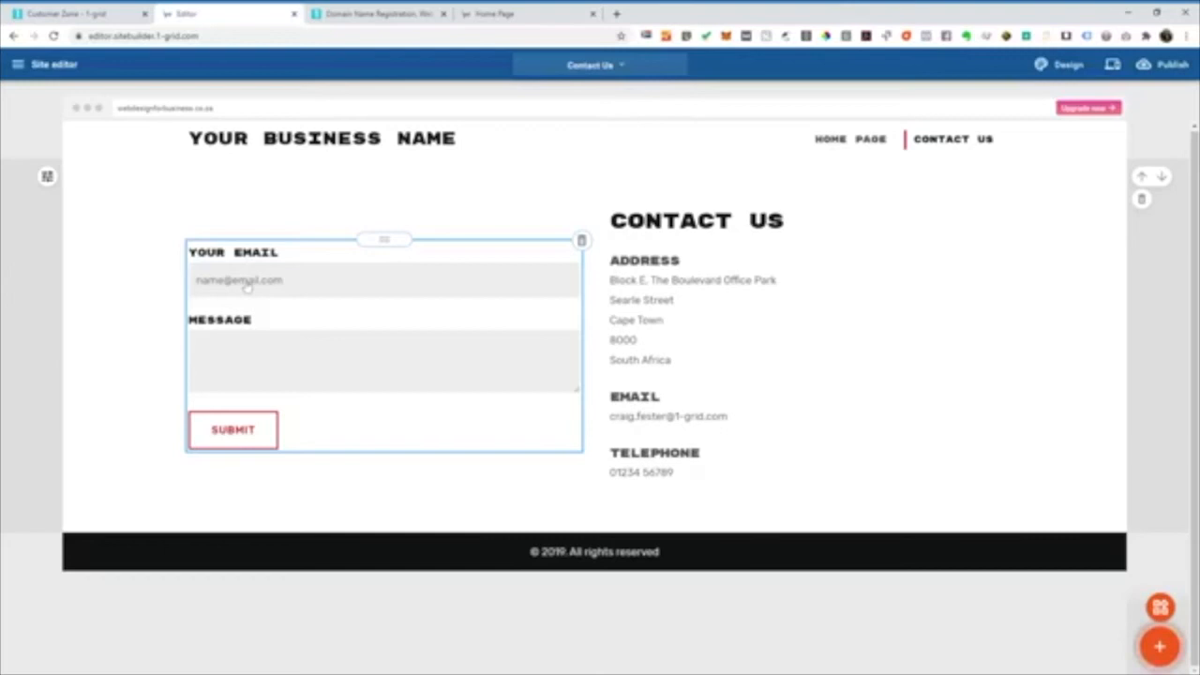
click(668, 416)
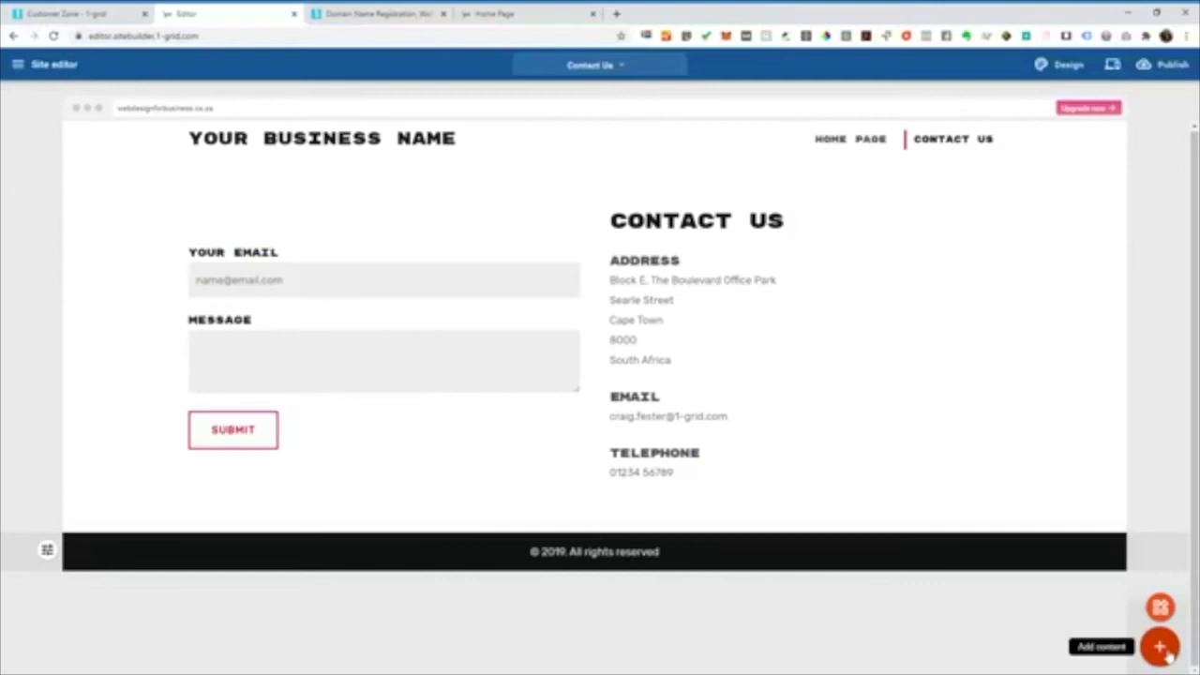
- Insert the full-width map block and select it to set The Boulevard Office Park location
click(1161, 646)
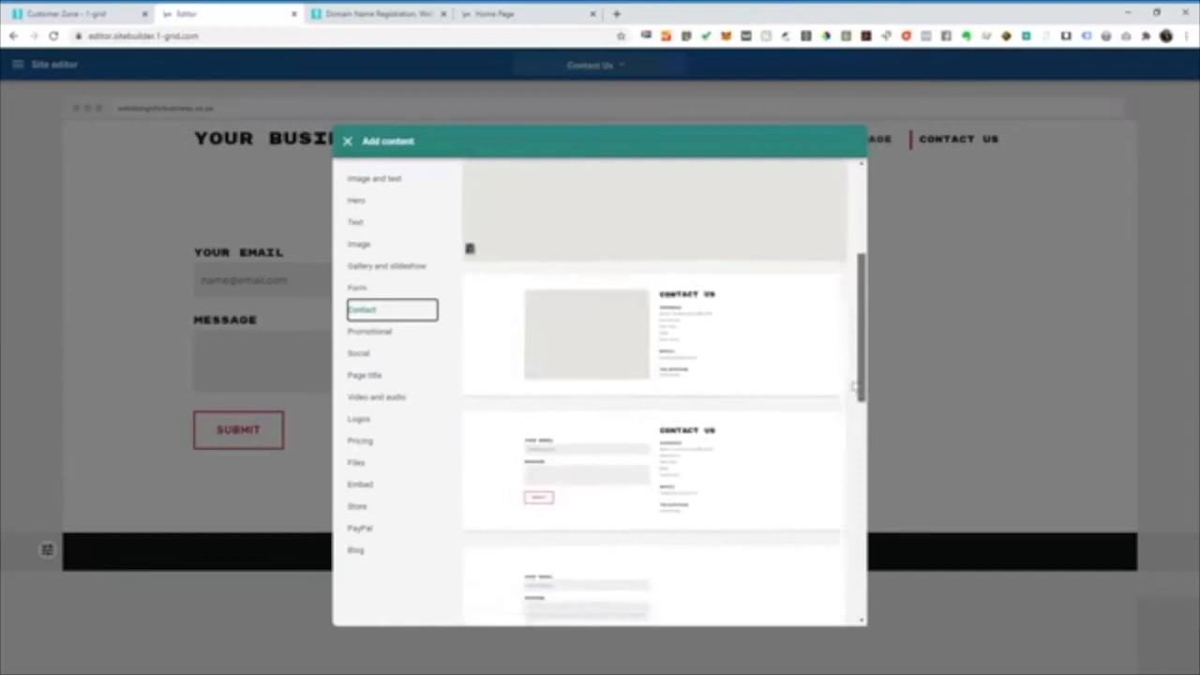
click(348, 140)
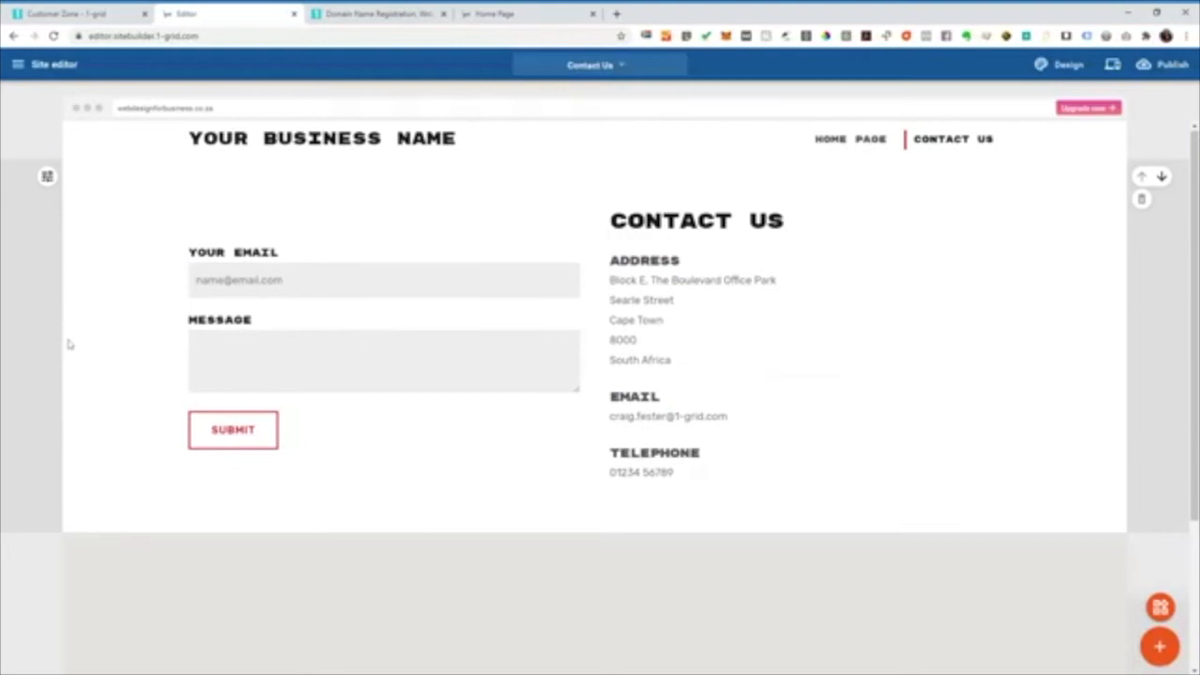
click(697, 220)
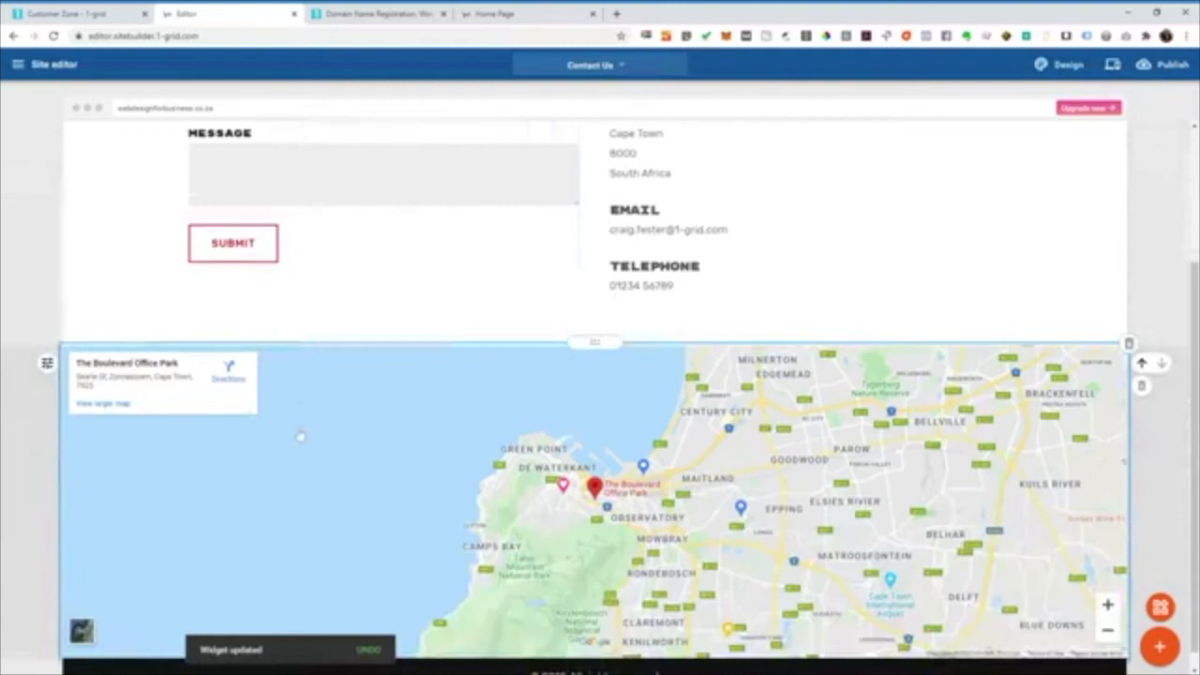
- Republish the site with the Contact Me heading and view the live home page
click(1161, 64)
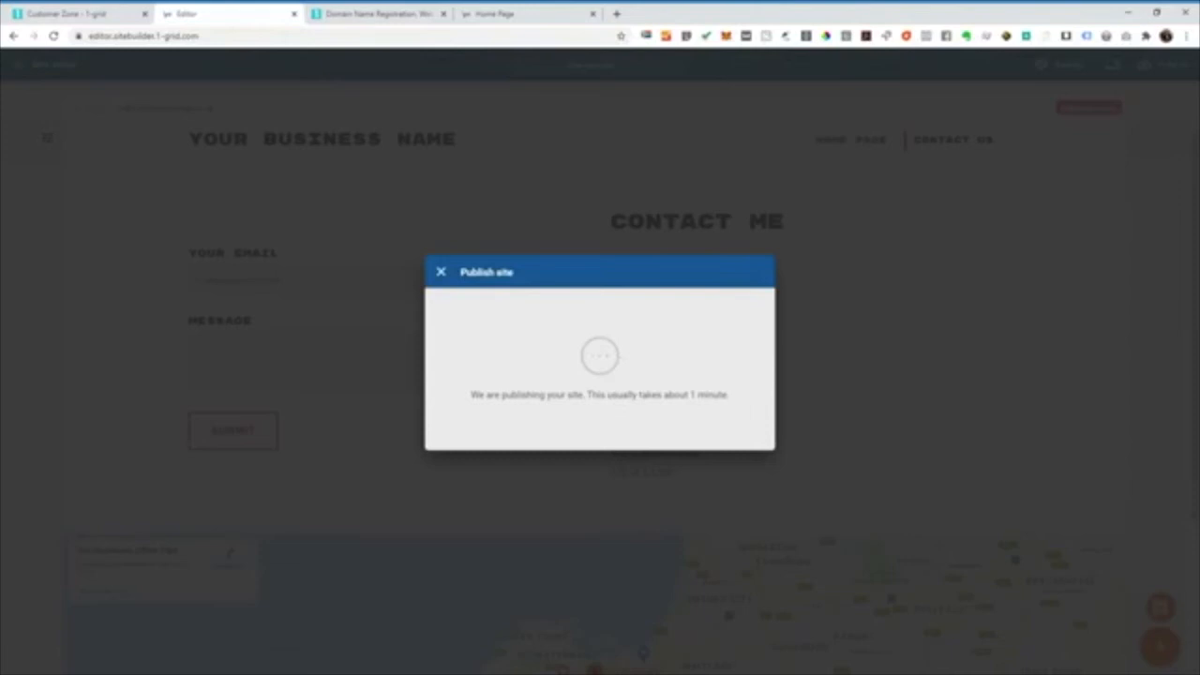
click(441, 272)
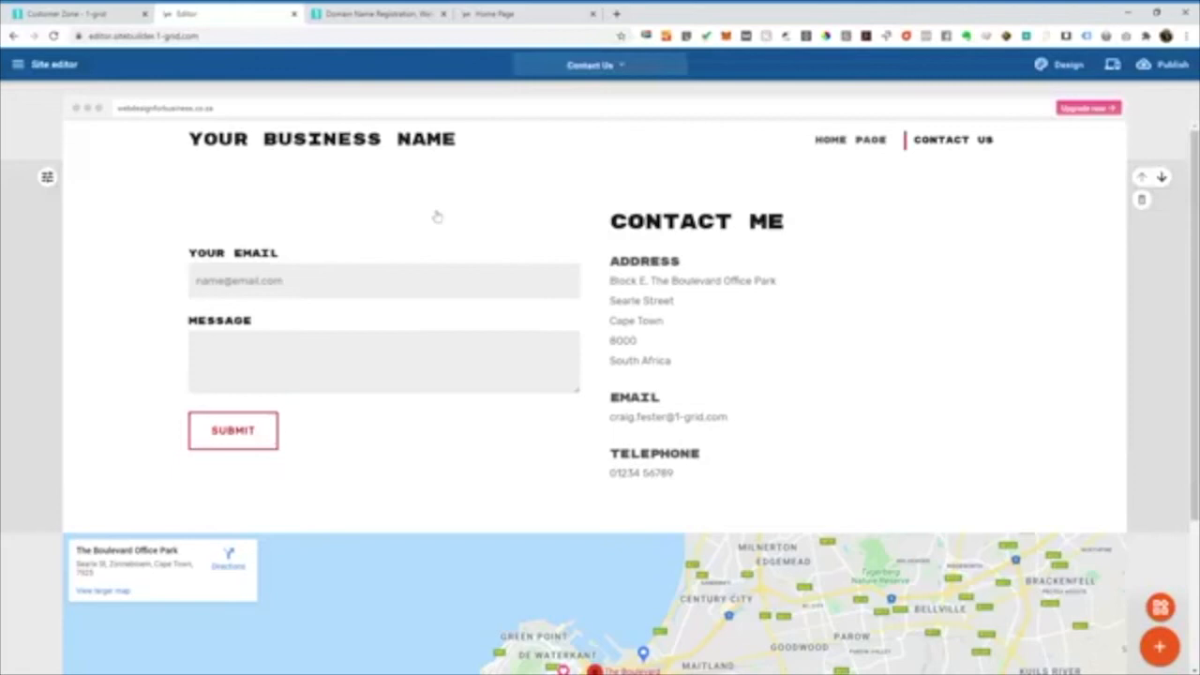
click(323, 139)
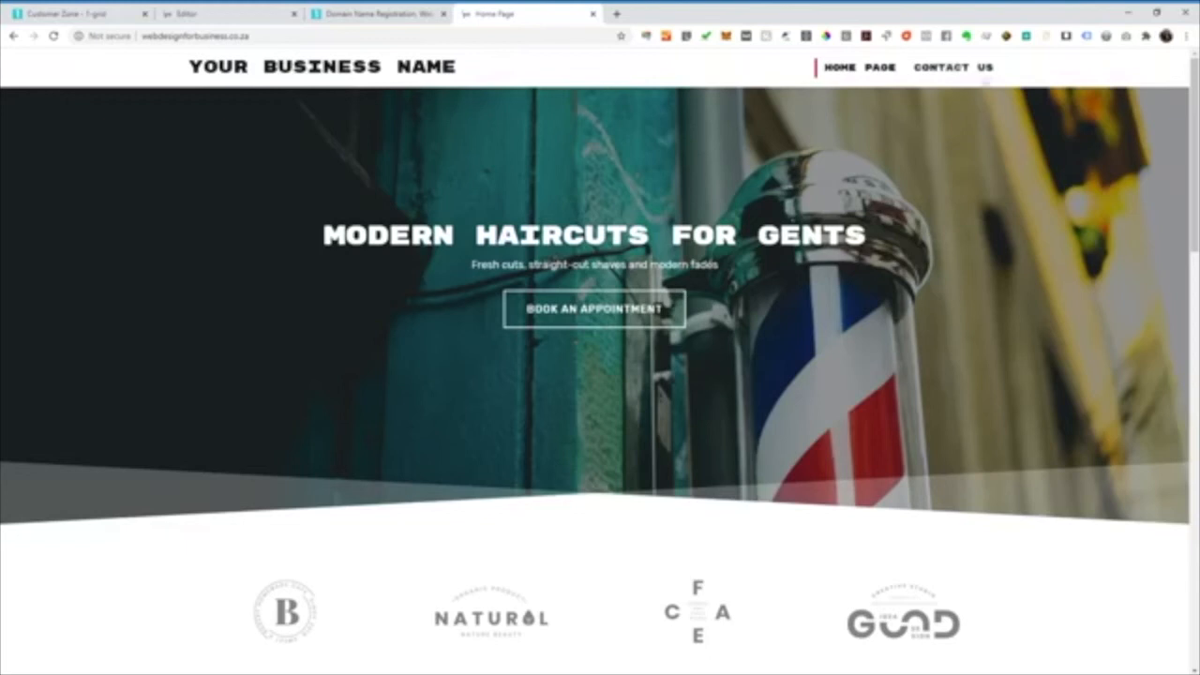
- Open the live Contact Us page and scroll through it to check the content
click(953, 67)
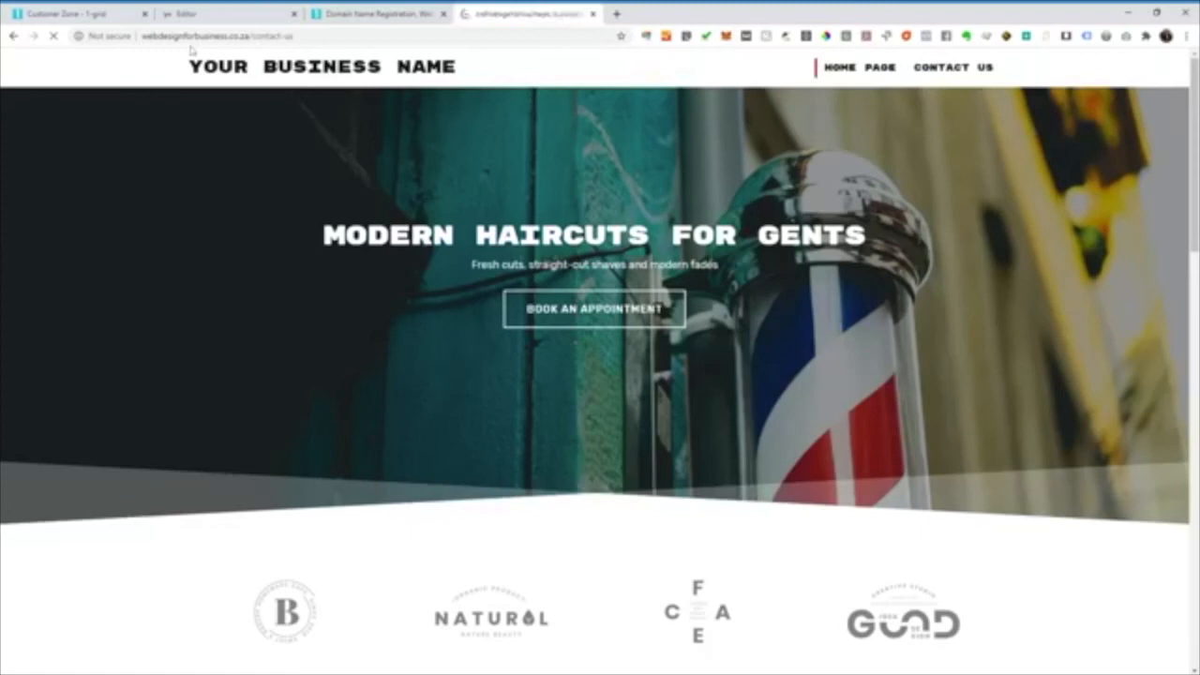
click(952, 66)
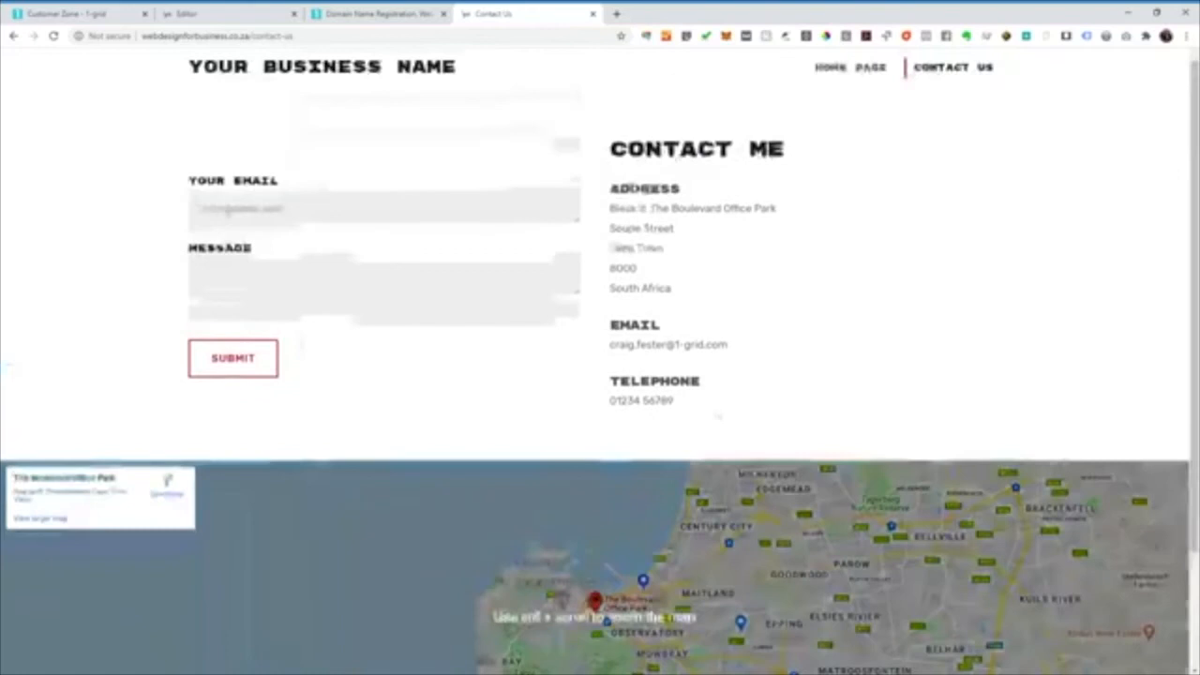
scroll(down, 3)
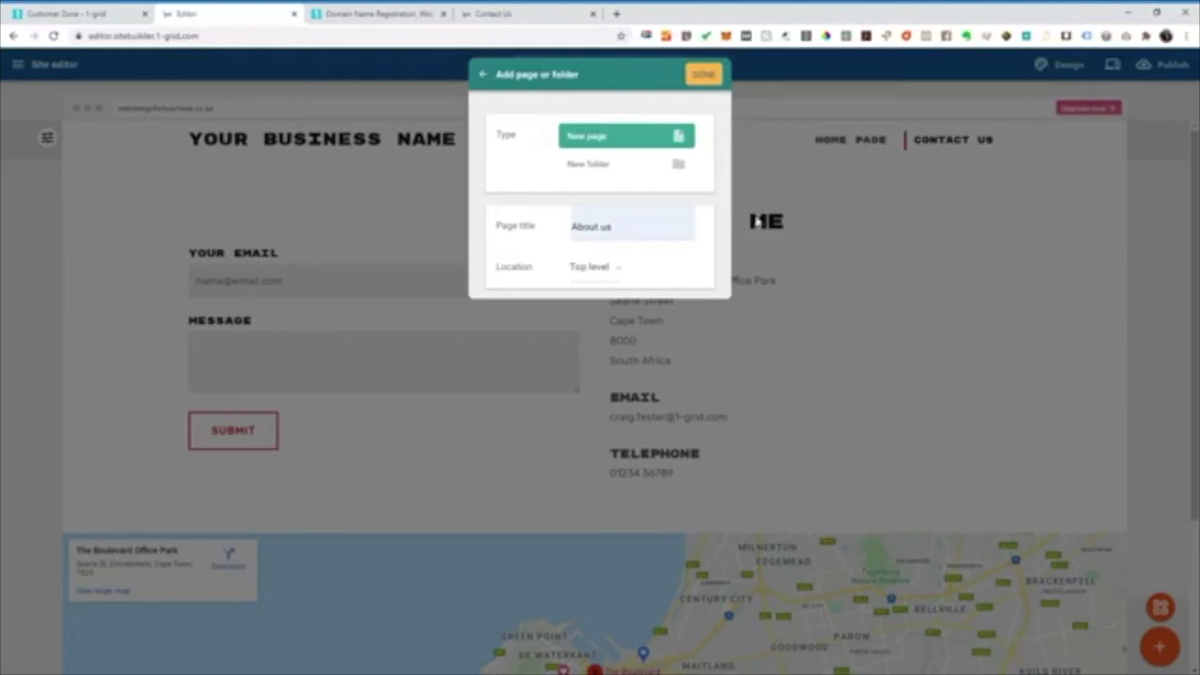
- Create the About us page and add an About Us section with three barbershop photos
click(703, 74)
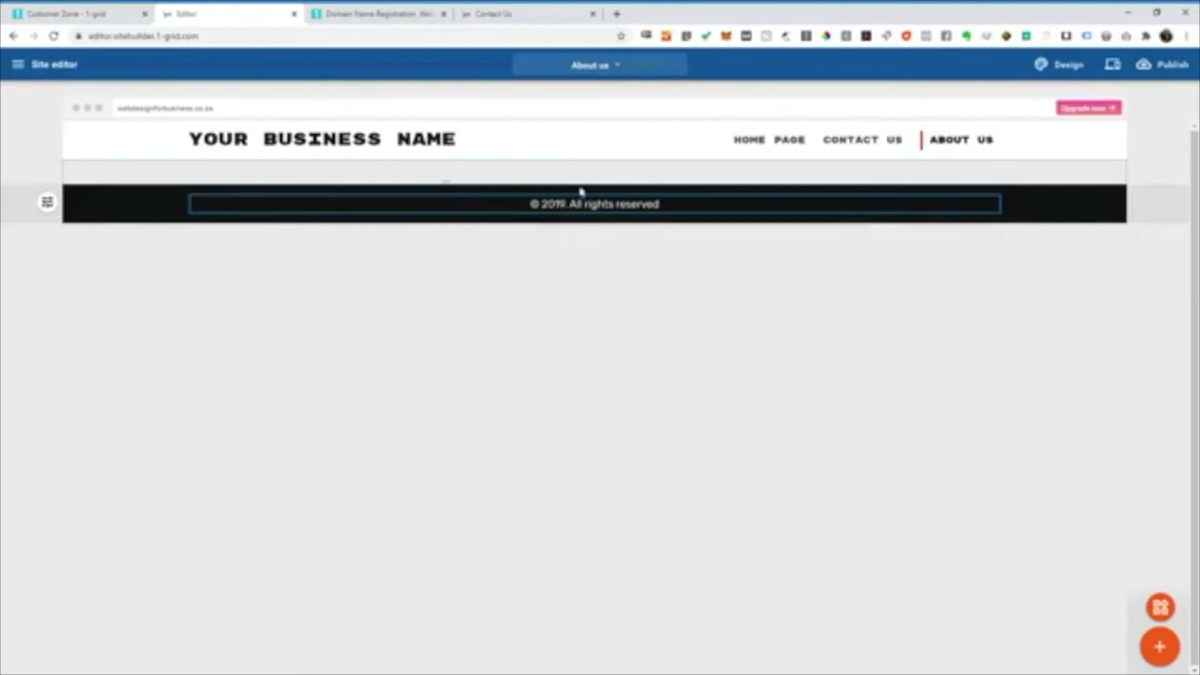
click(1160, 646)
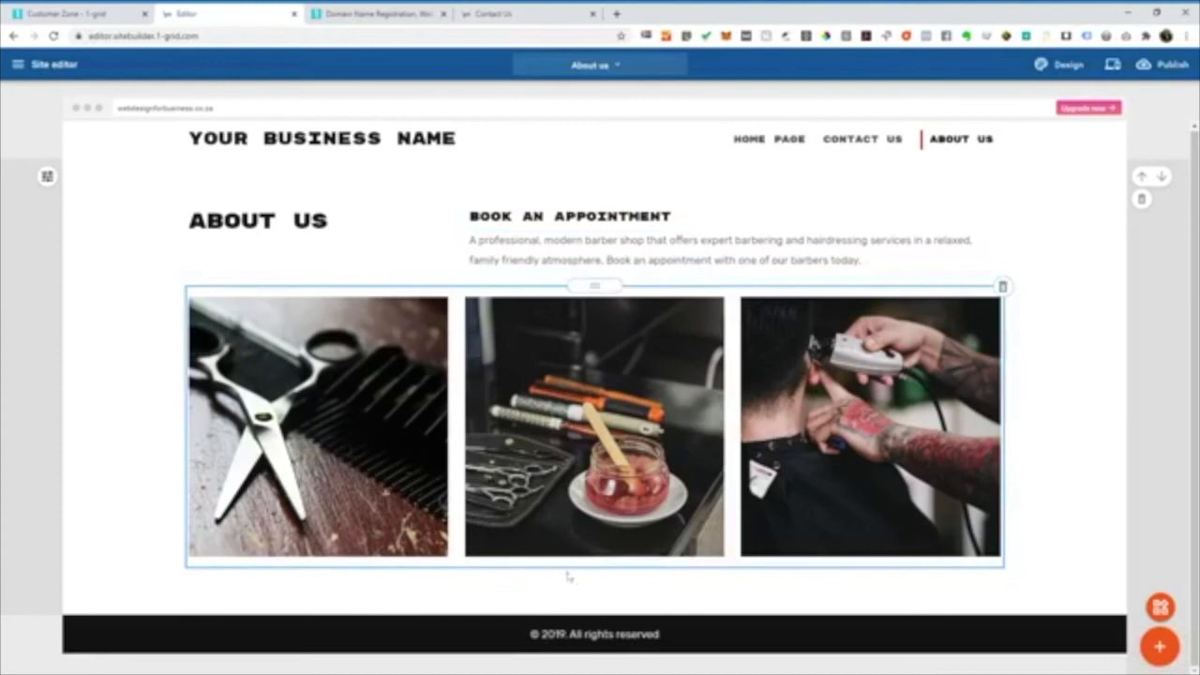
- Add the red About Us block below the photo row and edit its description
click(1161, 646)
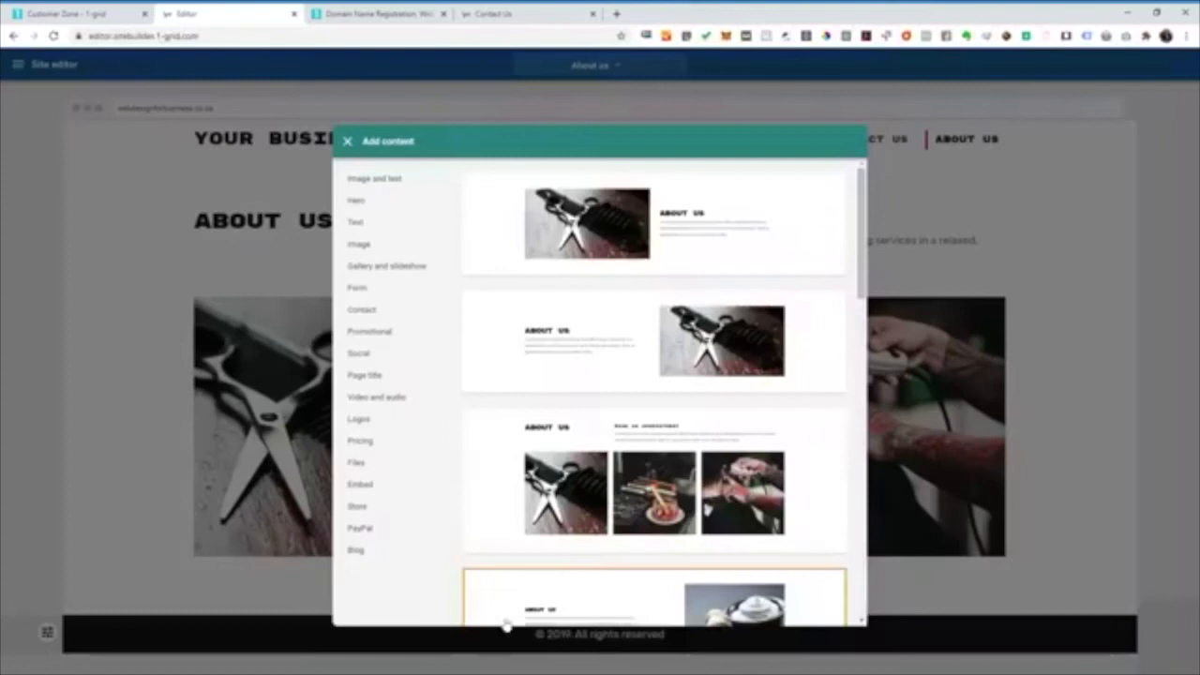
scroll(down, 3)
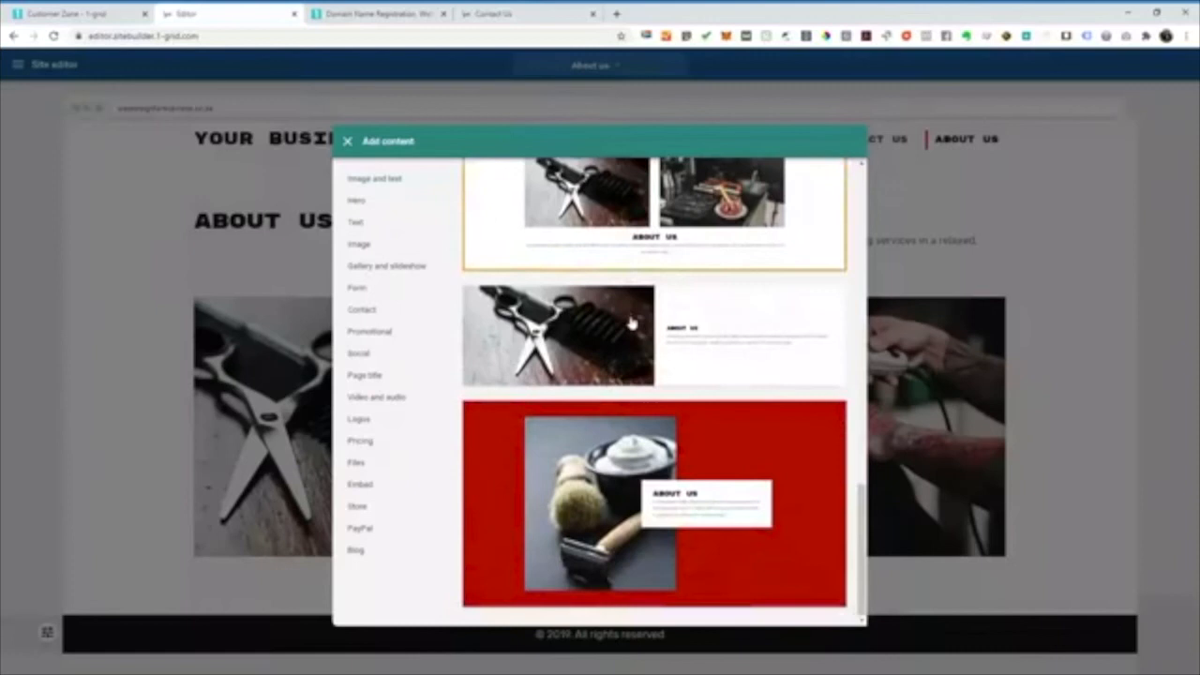
click(348, 141)
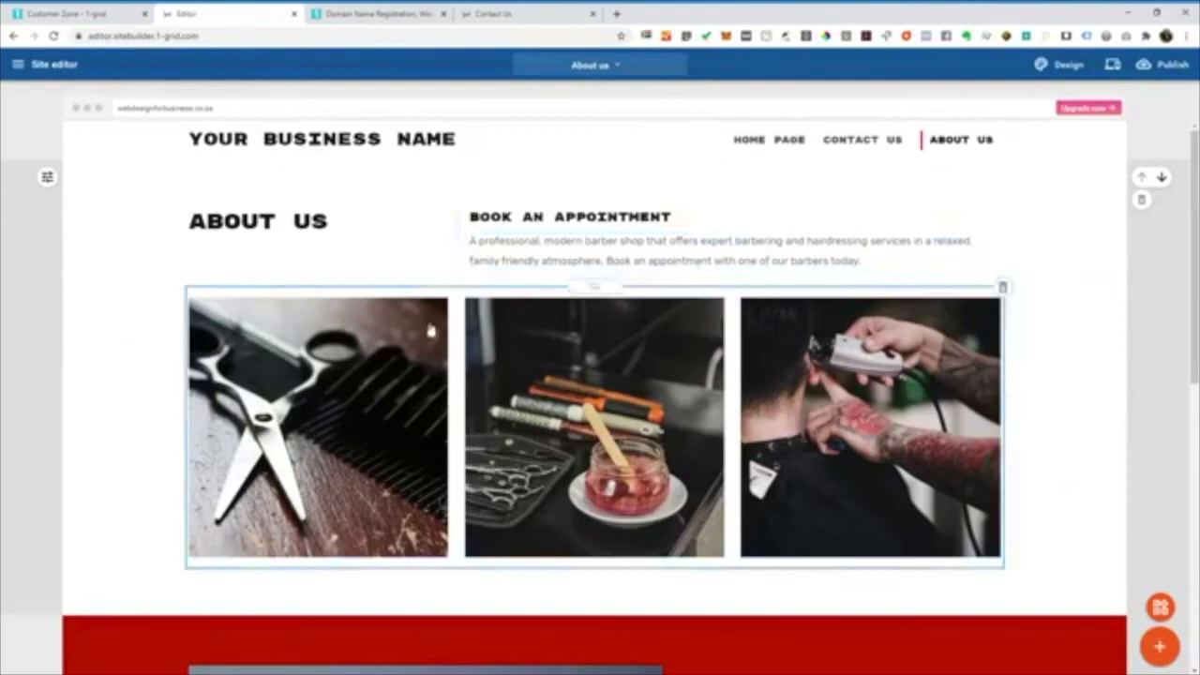
click(722, 248)
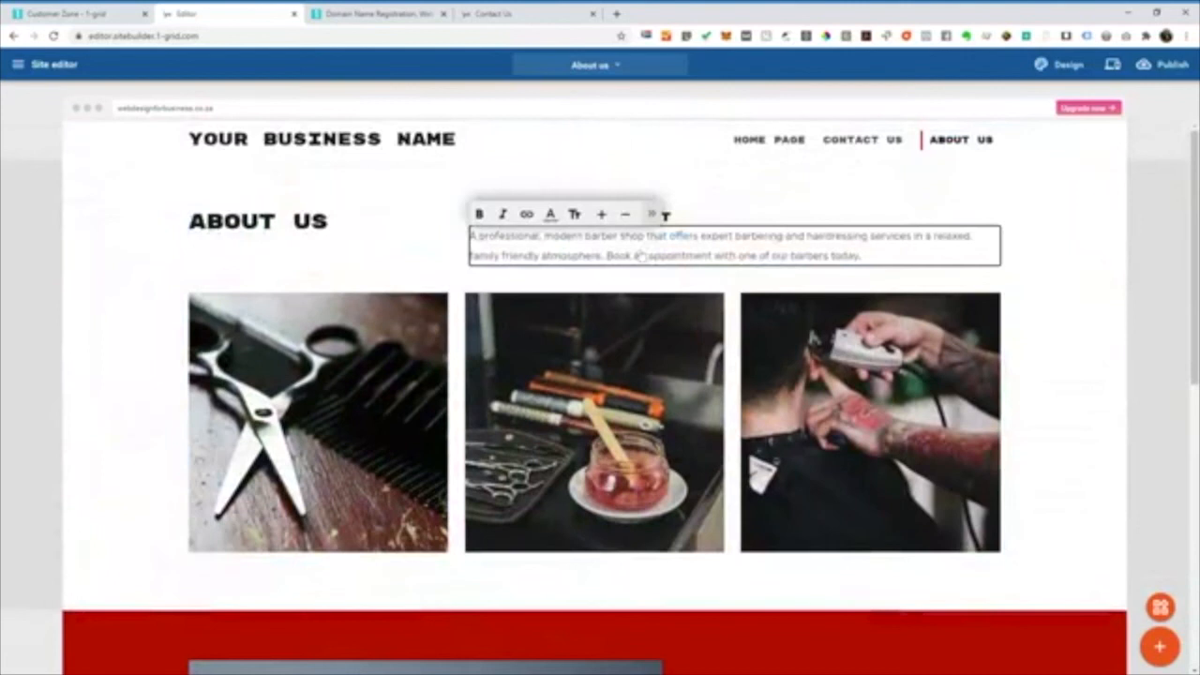
scroll(down, 3)
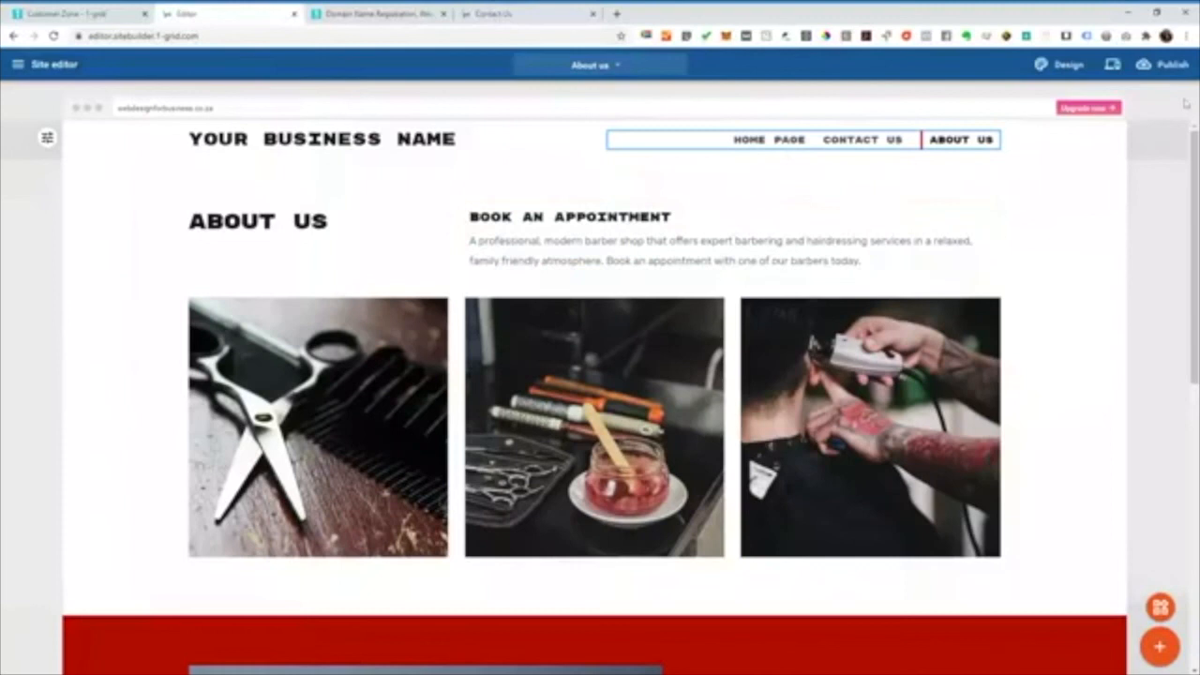
- Publish the site with the About us page and close the confirmation
click(1171, 64)
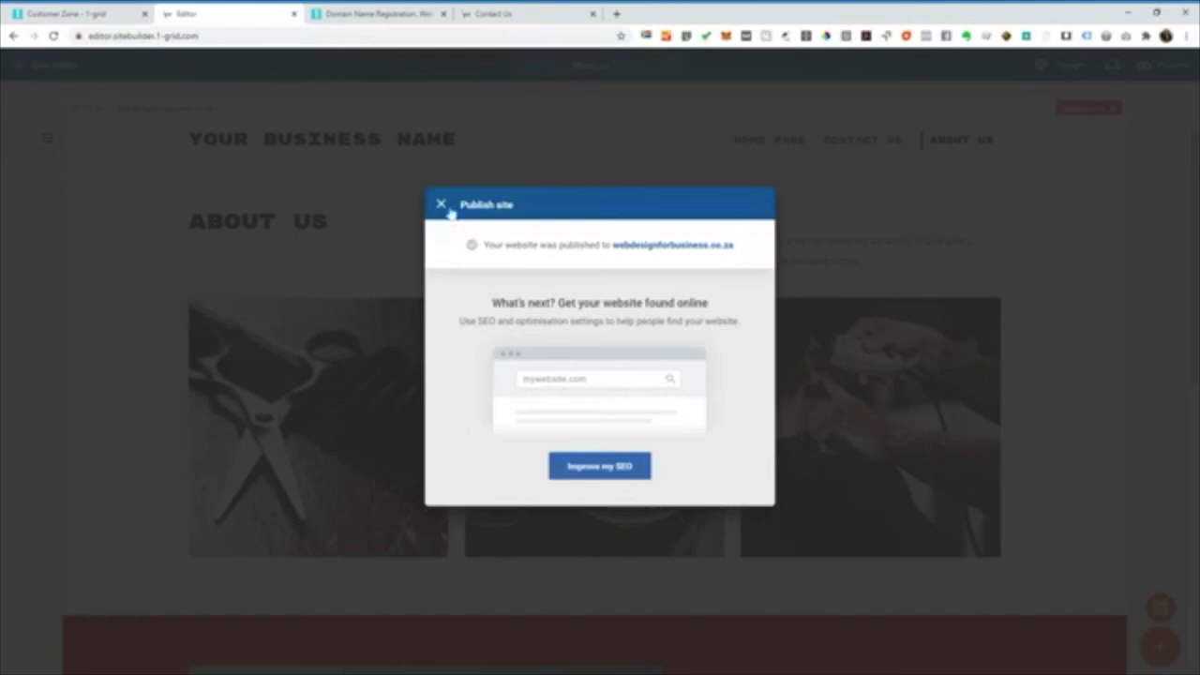
click(441, 204)
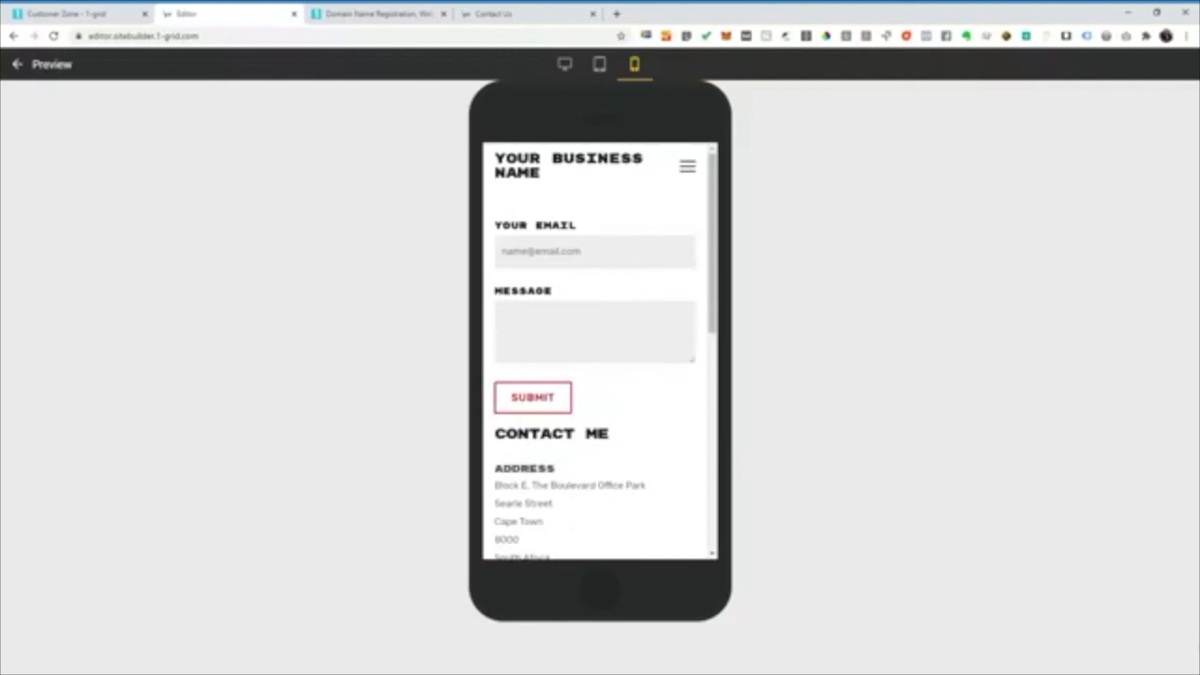
- Scroll through the About Us content in the mobile preview, then leave the preview
scroll(down, 3)
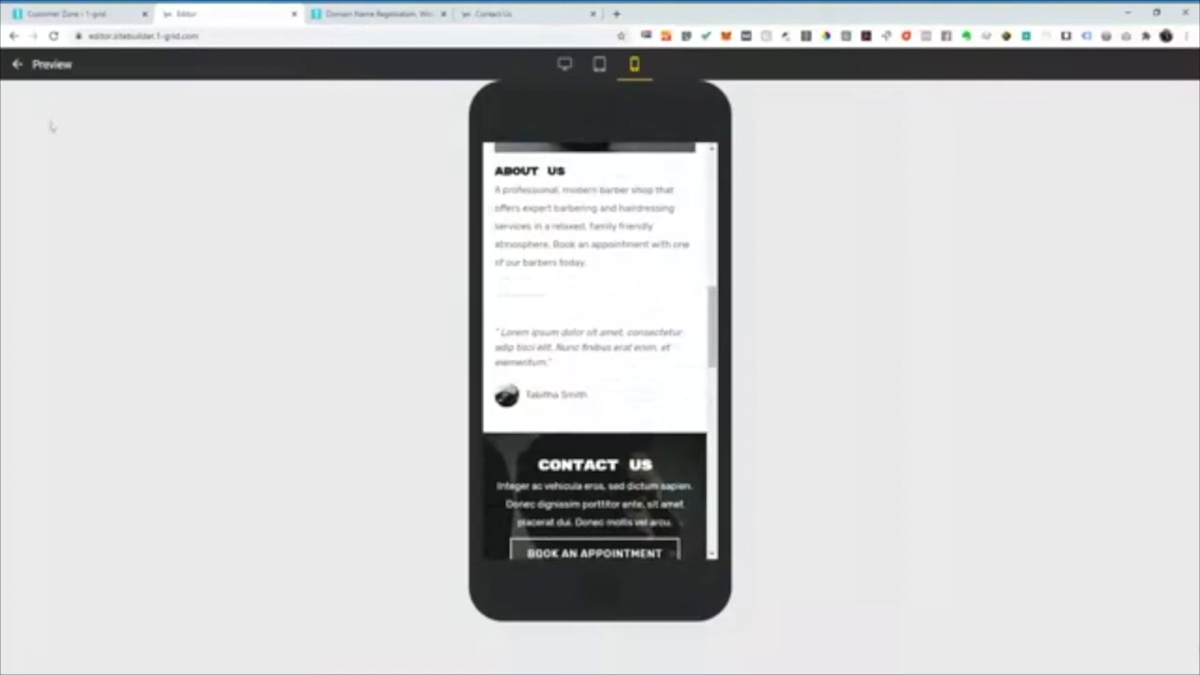
click(530, 13)
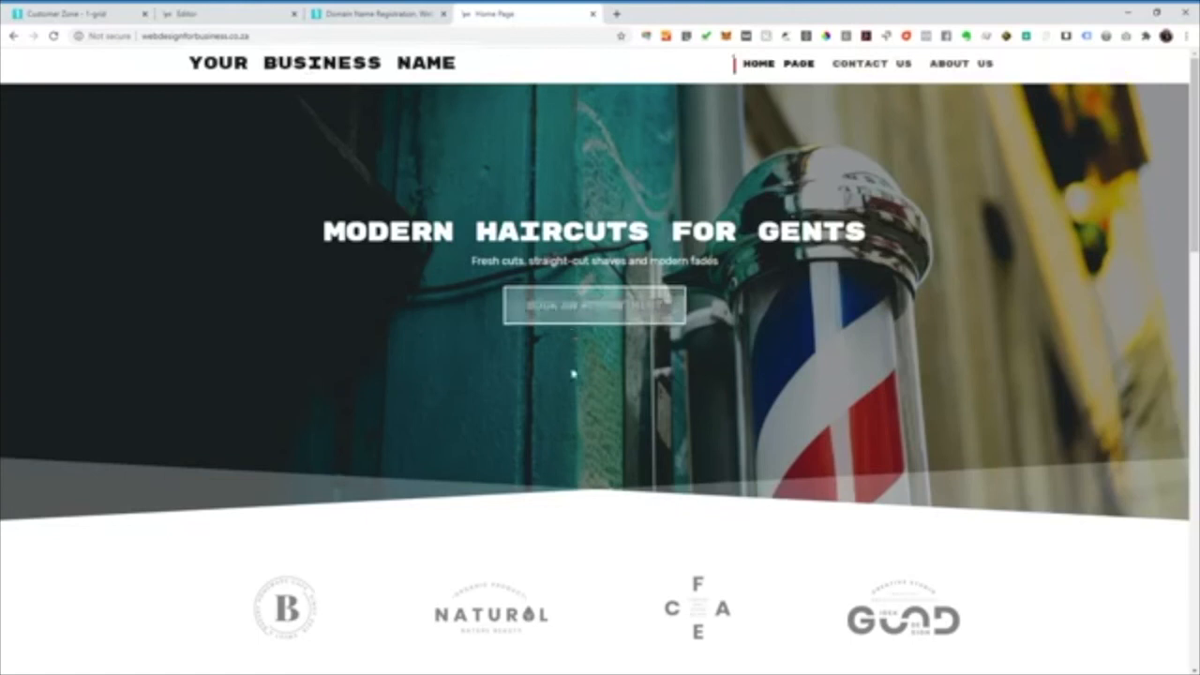
click(871, 63)
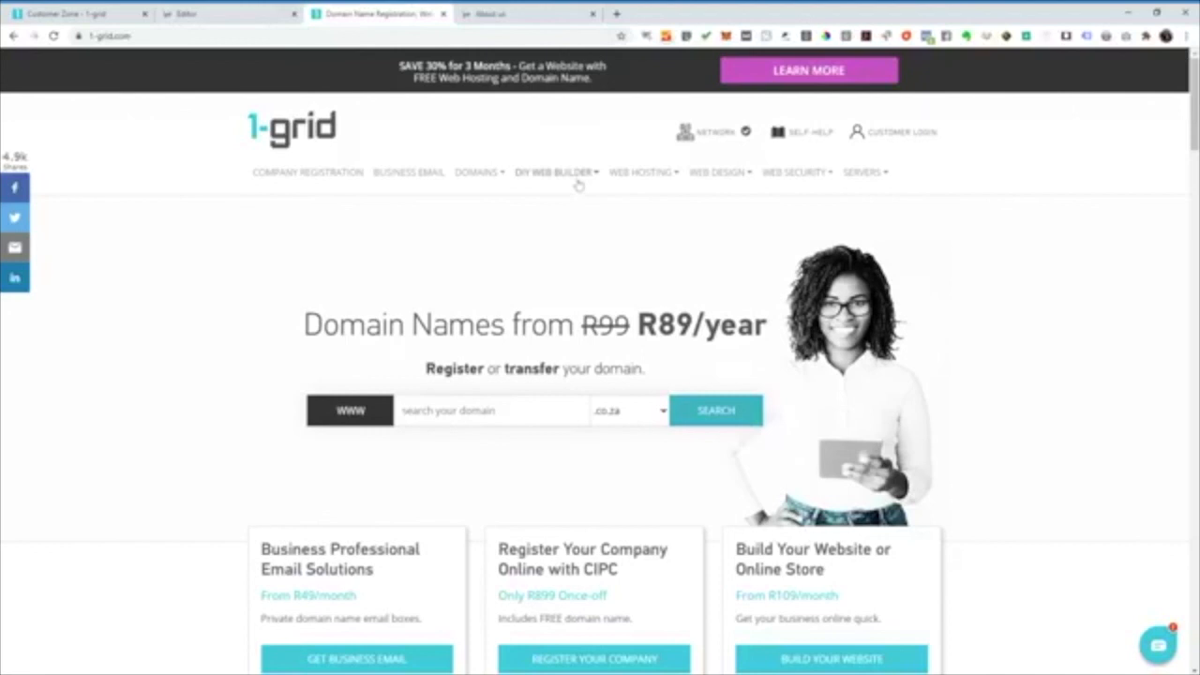
- Open the DIY WEB BUILDER product page from the 1-grid site navigation
click(552, 172)
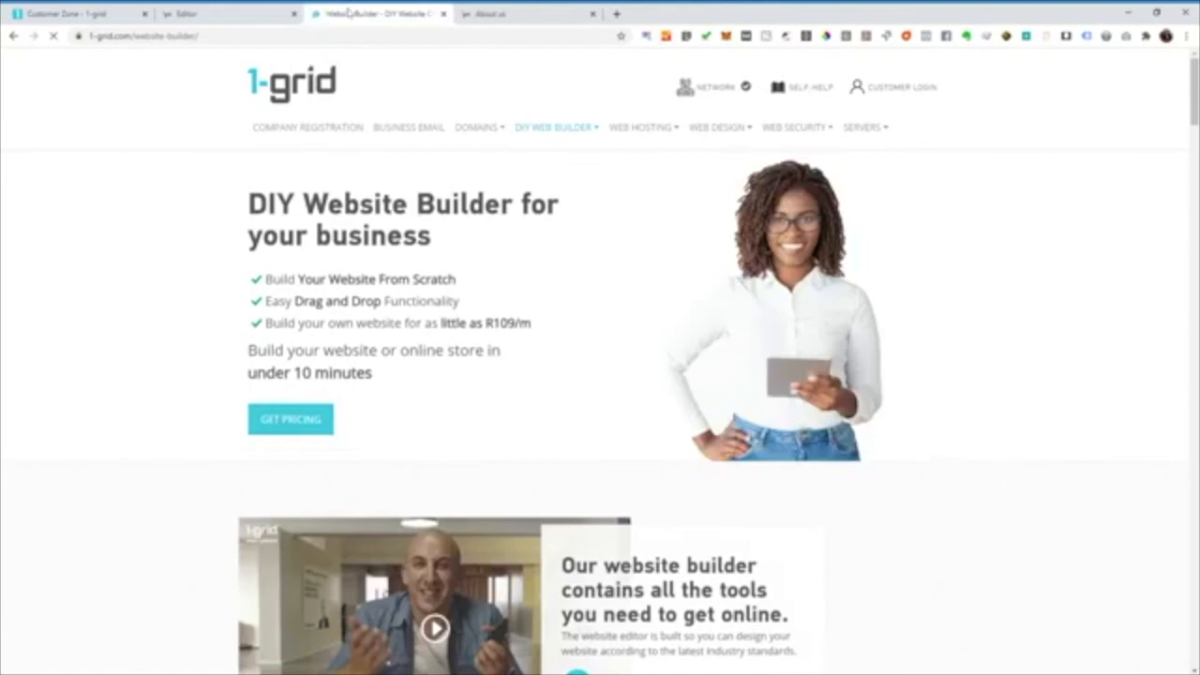